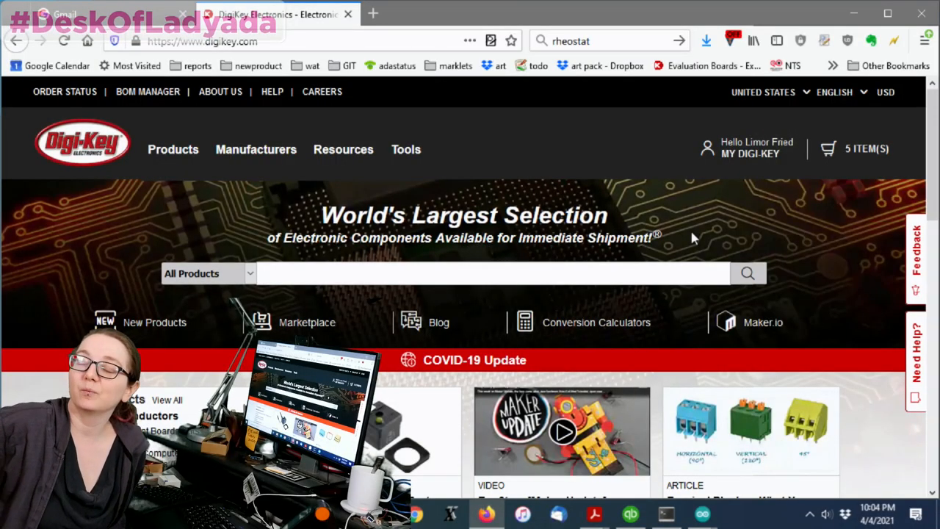
Search all products for 'potentiometer' and bring up the Top Categories list
{"action": "left_click", "coordinate": [491, 273]}
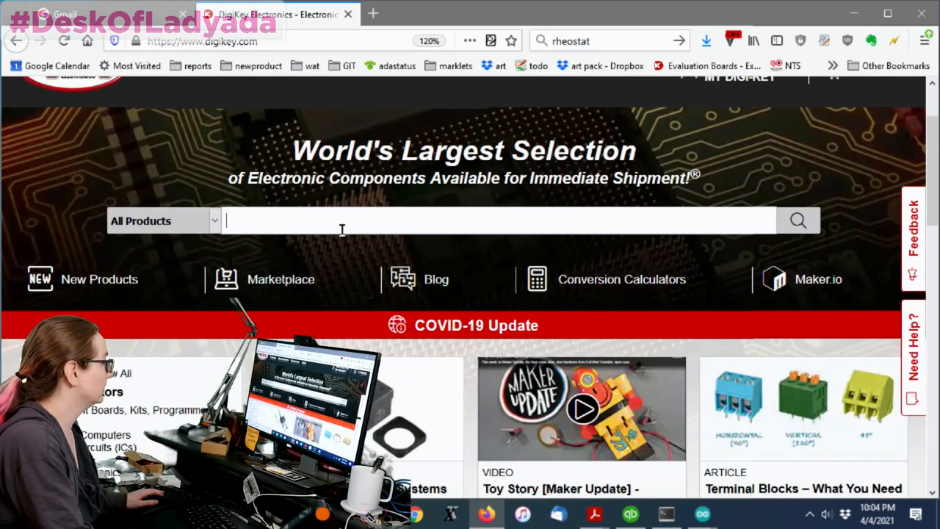
{"action": "type", "text": "pote"}
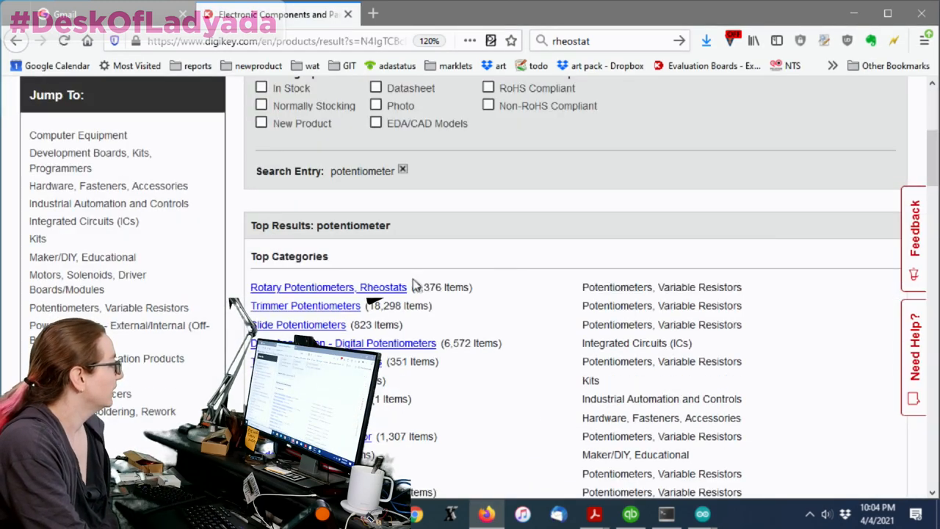
{"action": "scroll", "scroll_direction": "down", "scroll_amount": 3}
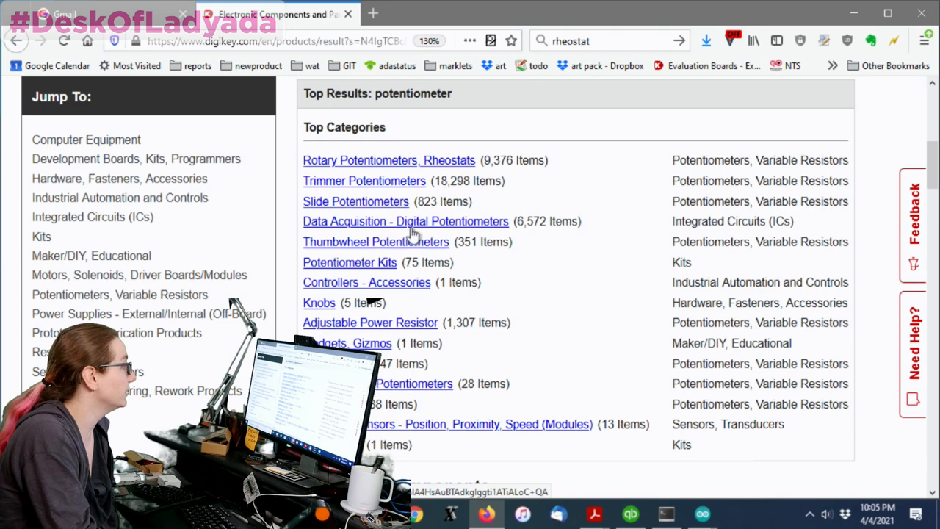
{"action": "scroll", "scroll_direction": "up", "scroll_amount": 3}
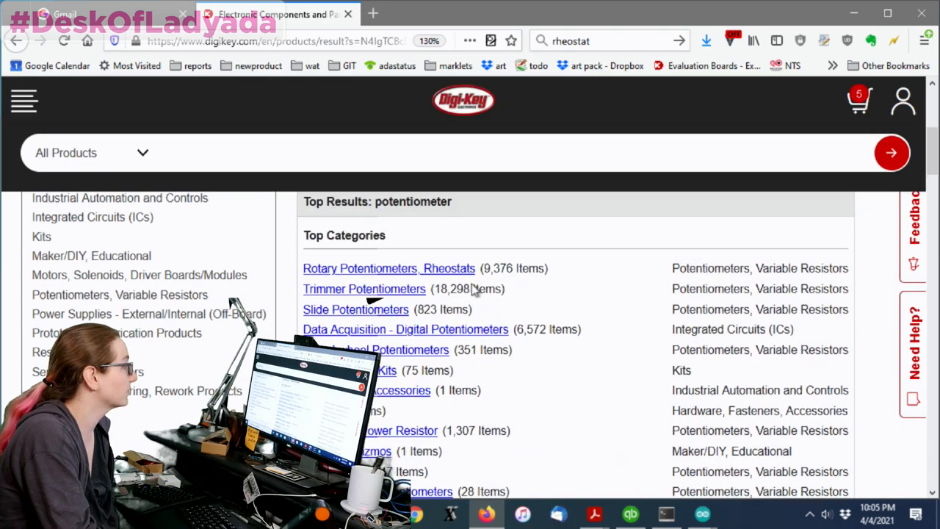
{"action": "scroll", "scroll_direction": "up", "scroll_amount": 3}
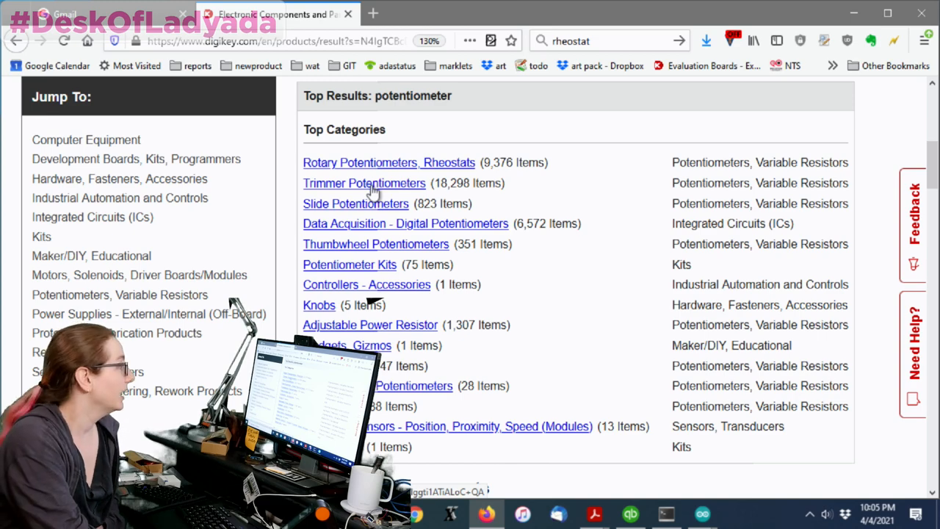
{"action": "left_click", "coordinate": [363, 183]}
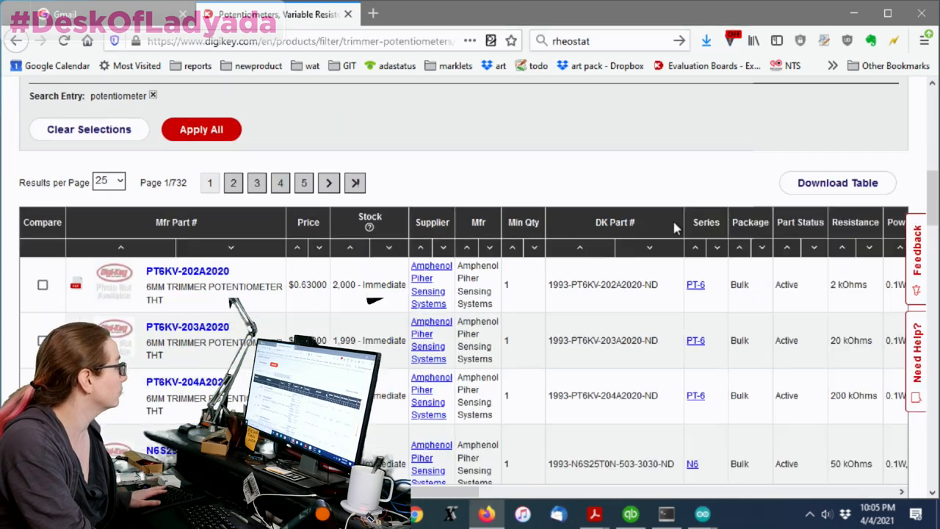
{"action": "scroll", "scroll_direction": "up", "scroll_amount": 3}
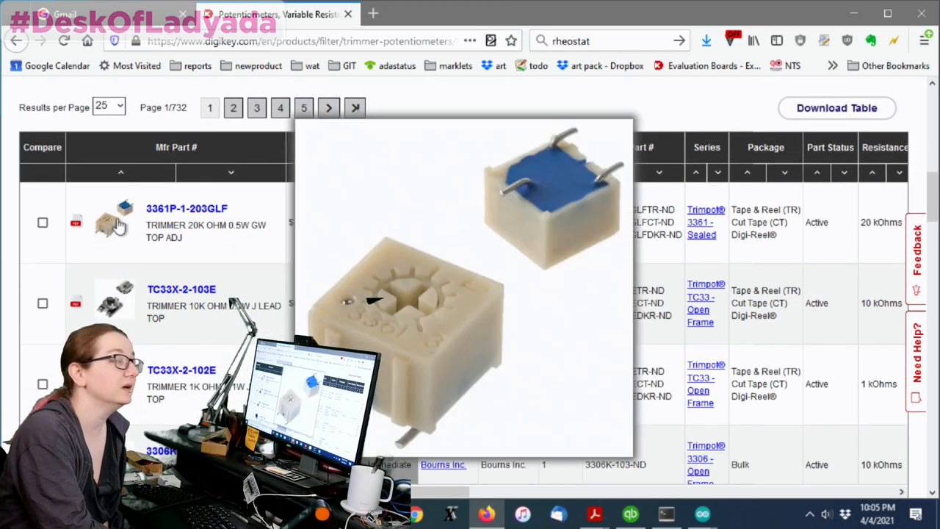
{"action": "mouse_move", "coordinate": [125, 221]}
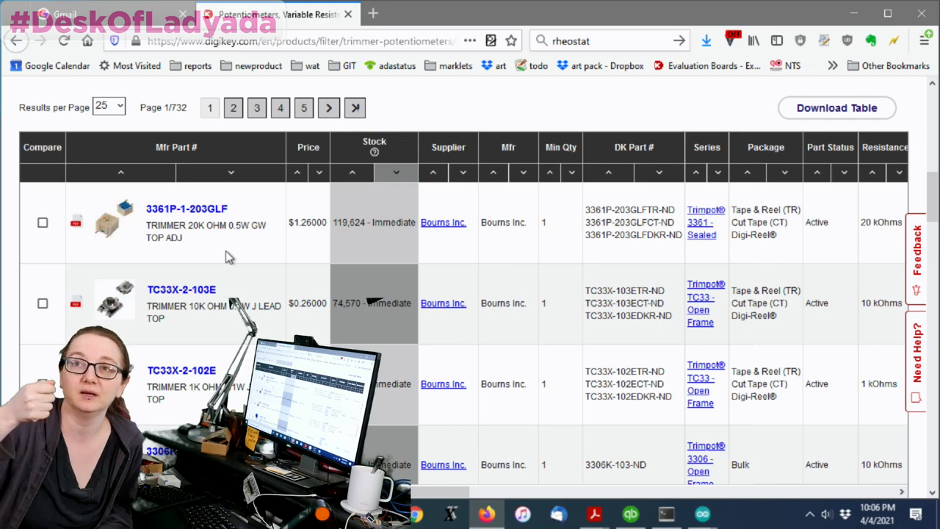
{"action": "mouse_move", "coordinate": [544, 242]}
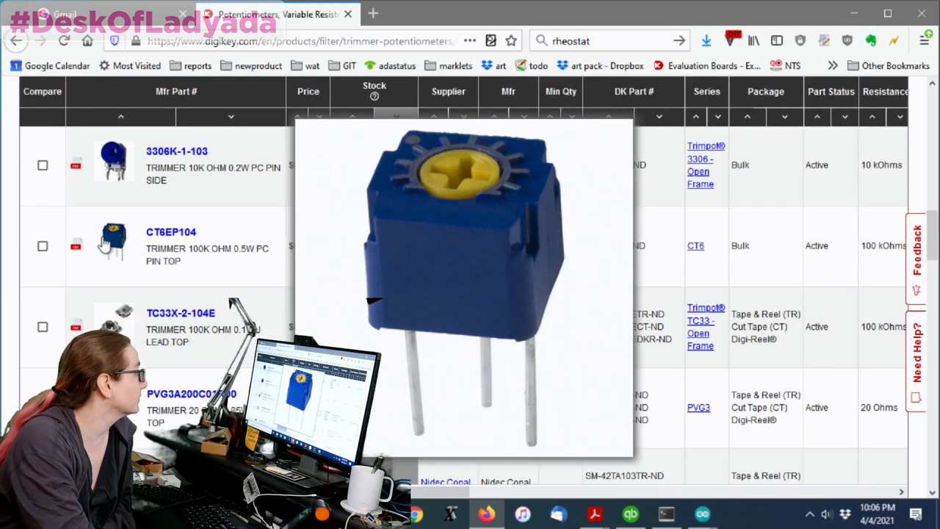
{"action": "mouse_move", "coordinate": [118, 235]}
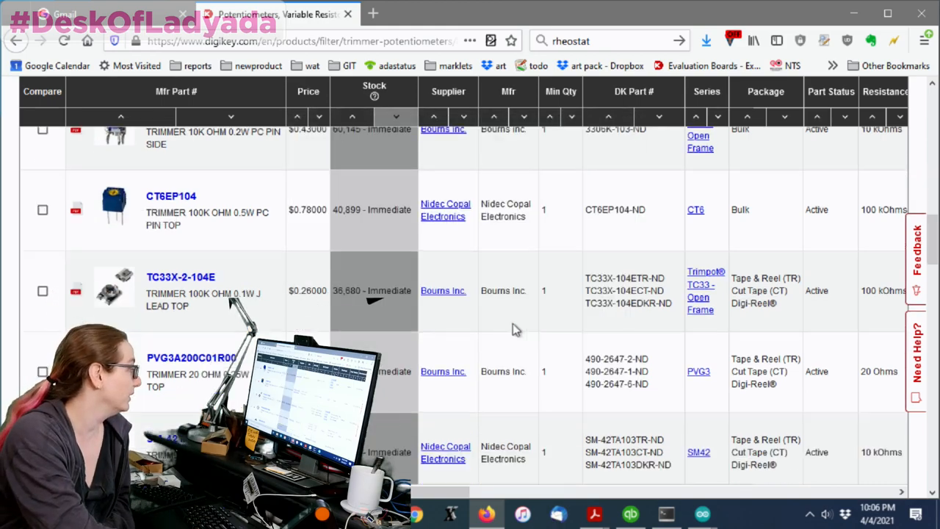
{"action": "scroll", "scroll_direction": "down", "scroll_amount": 3}
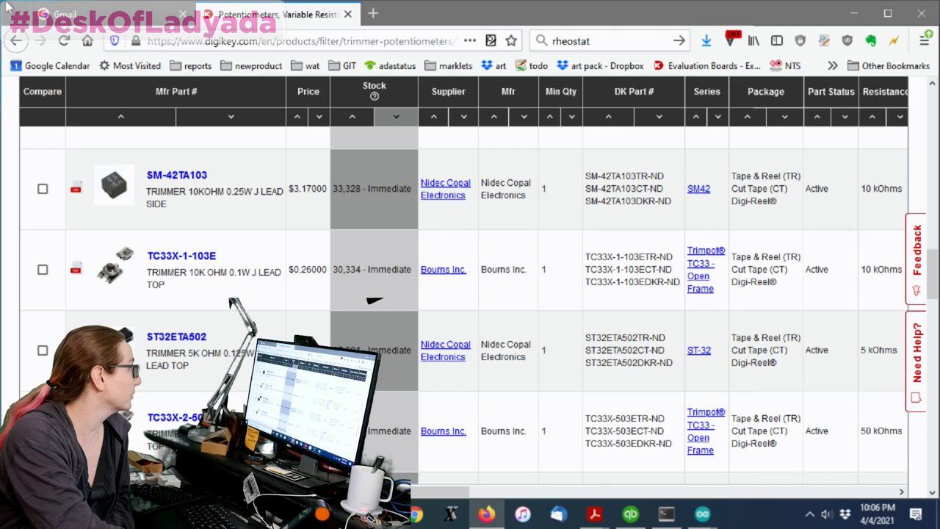
{"action": "left_click", "coordinate": [13, 40]}
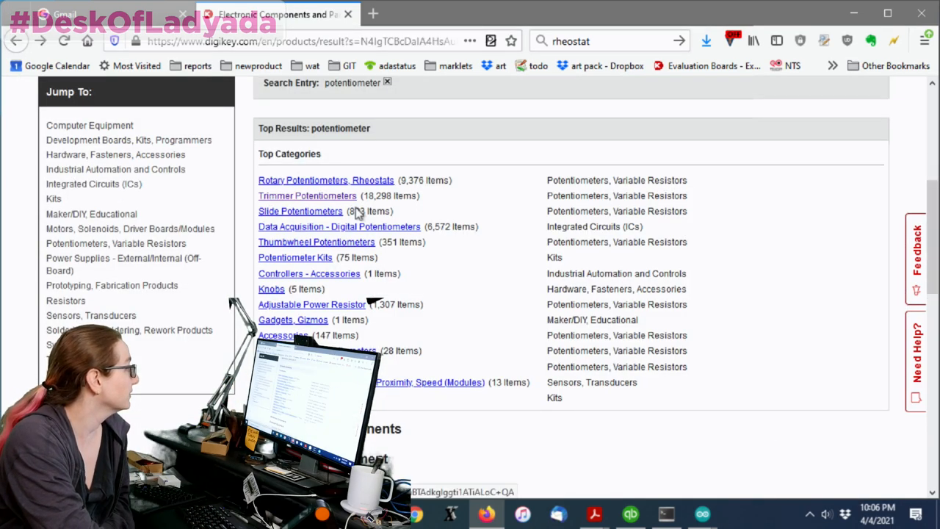
{"action": "mouse_move", "coordinate": [330, 218]}
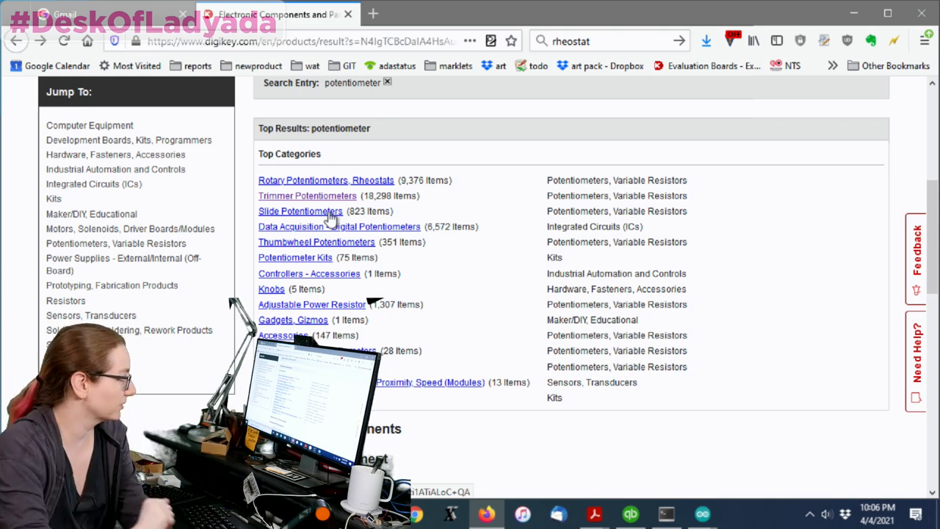
Open the Rotary Potentiometers, Rheostats category from Top Categories
{"action": "left_click", "coordinate": [302, 180]}
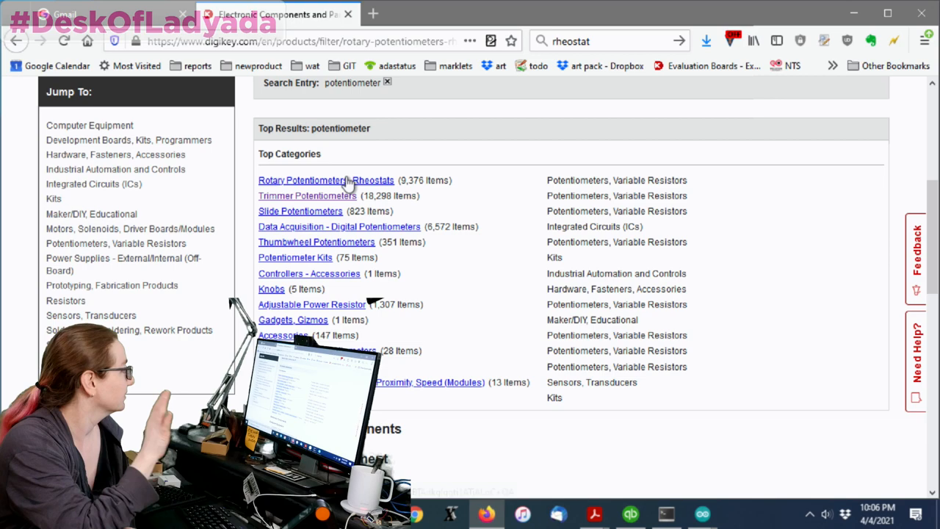
{"action": "left_click", "coordinate": [326, 180]}
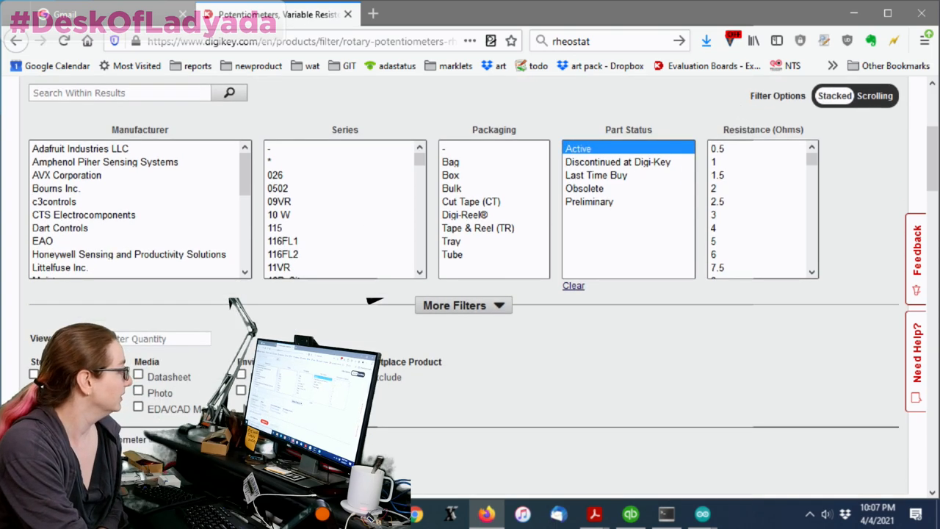
Apply the Normally Stocking and active part status filters
{"action": "scroll", "scroll_direction": "down", "scroll_amount": 3}
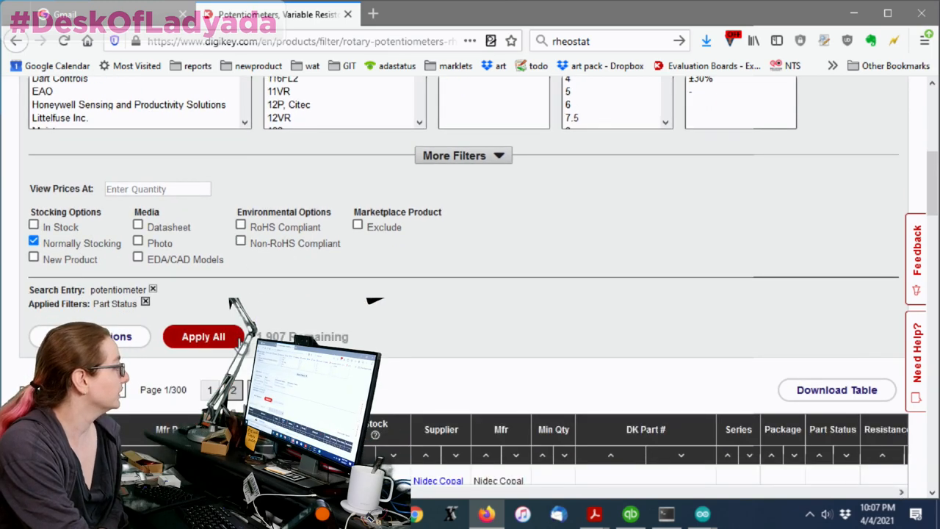
{"action": "left_click", "coordinate": [203, 336]}
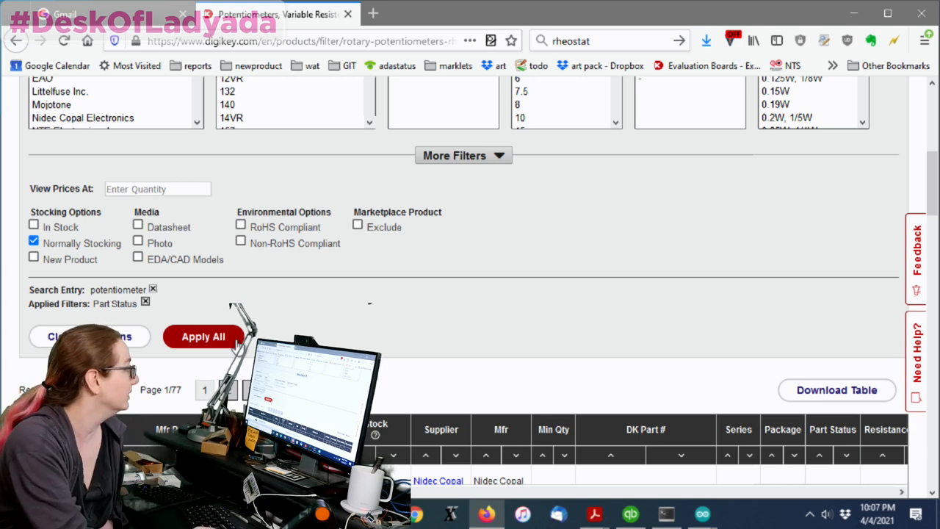
{"action": "scroll", "scroll_direction": "up", "scroll_amount": 3}
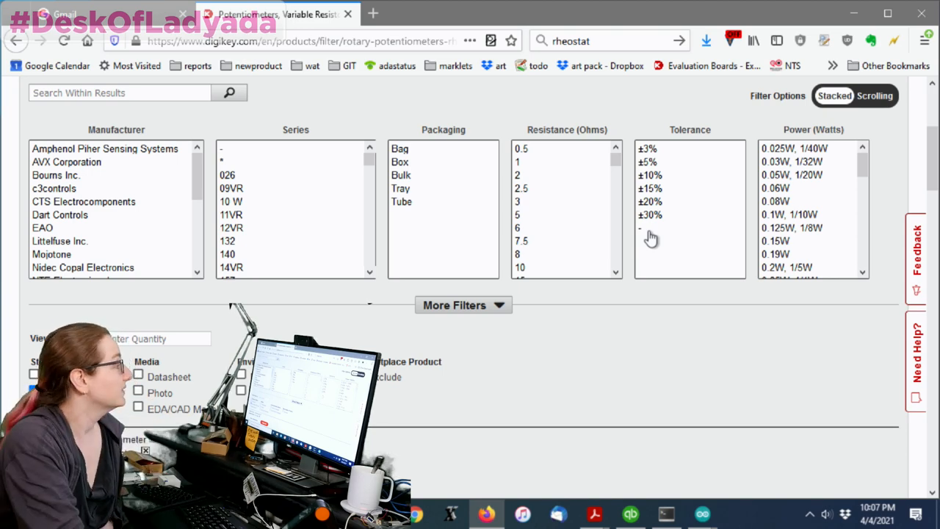
Select 10k in Resistance (Ohms) and apply the filter
{"action": "scroll", "scroll_direction": "down", "scroll_amount": 3}
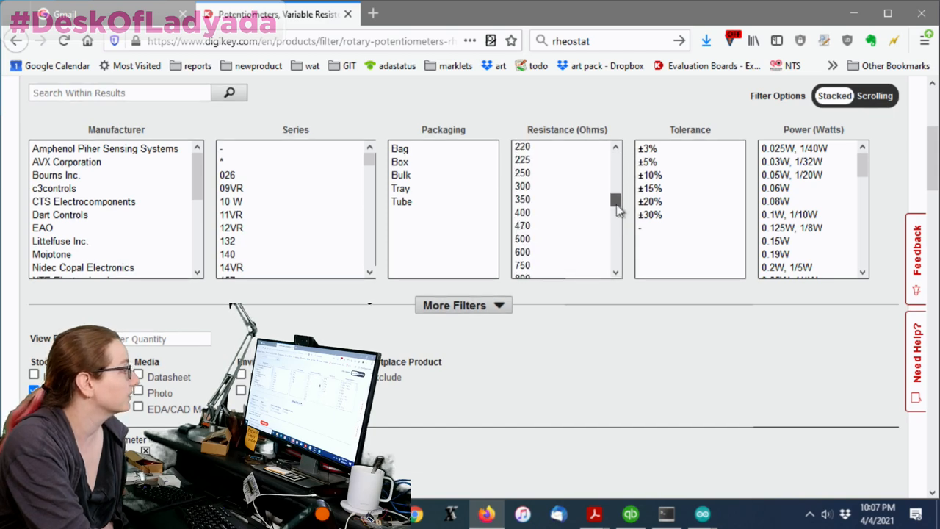
{"action": "scroll", "scroll_direction": "down", "scroll_amount": 3}
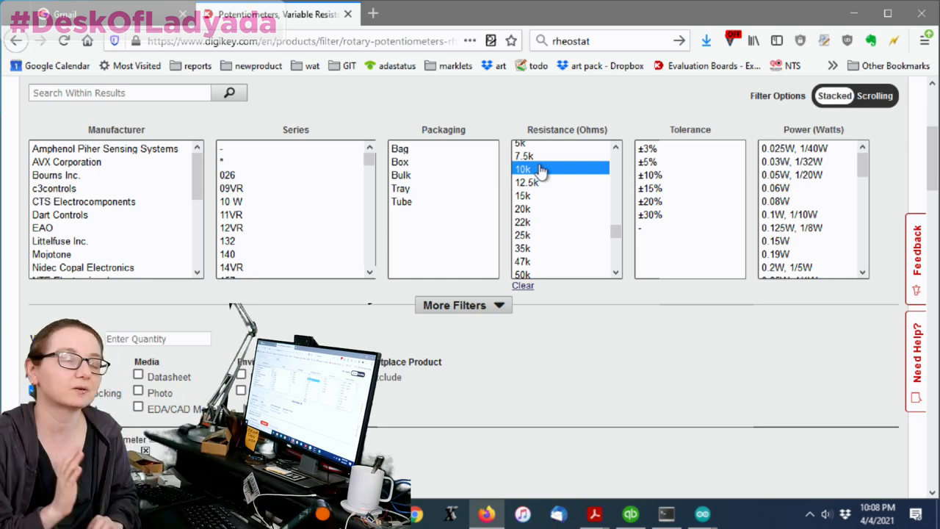
{"action": "scroll", "scroll_direction": "down", "scroll_amount": 3}
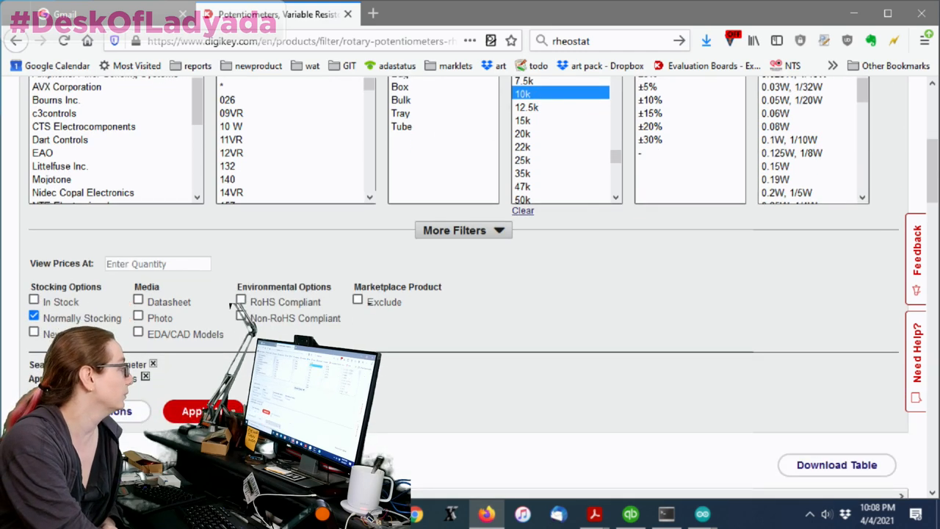
{"action": "scroll", "scroll_direction": "up", "scroll_amount": 3}
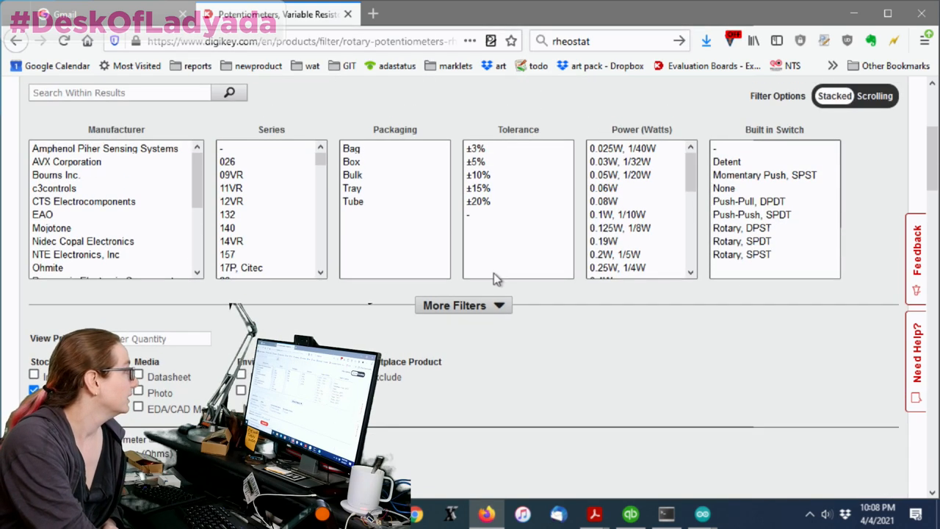
{"action": "left_click", "coordinate": [462, 305]}
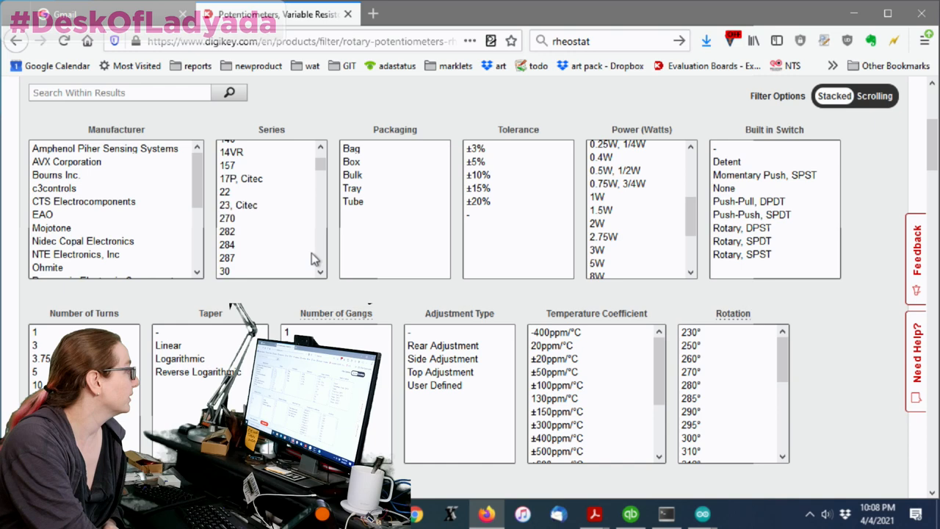
Filter Number of Turns to 1, leaving 15 pages of single-turn parts
{"action": "scroll", "scroll_direction": "down", "scroll_amount": 3}
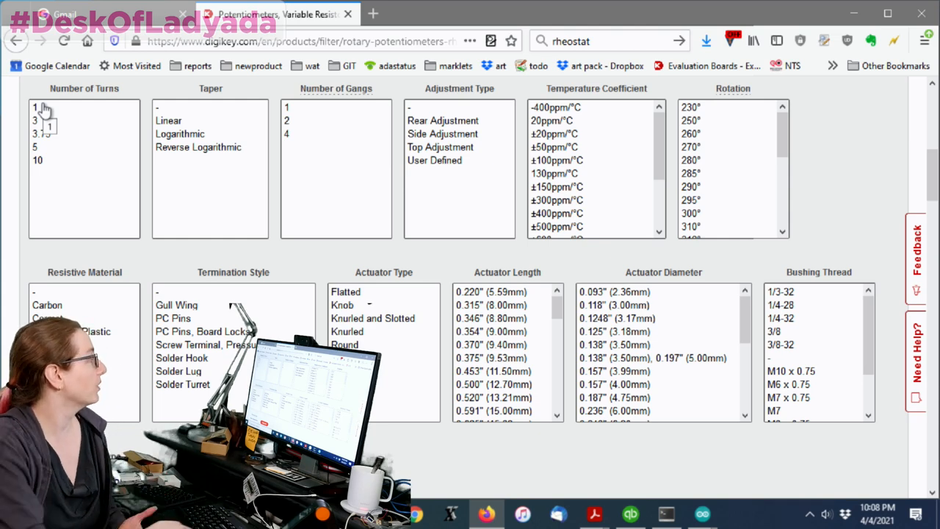
{"action": "left_click", "coordinate": [35, 107]}
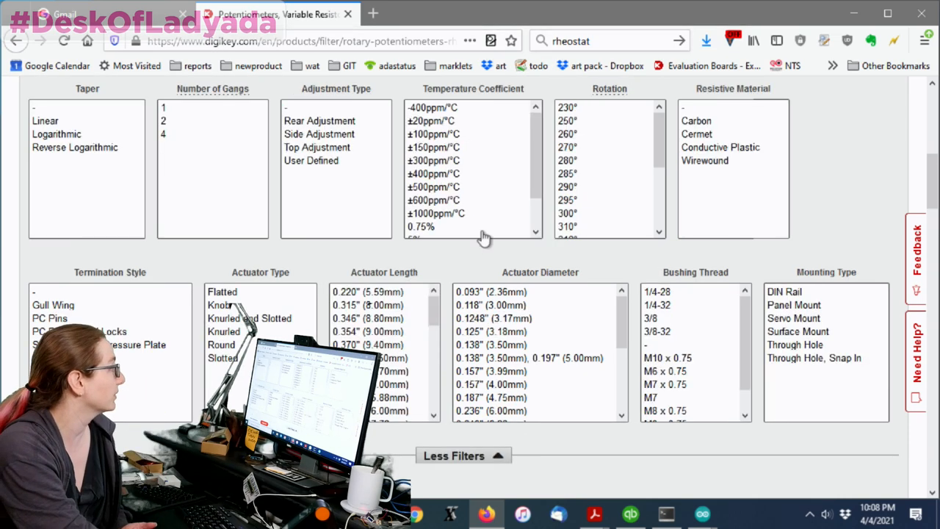
{"action": "scroll", "scroll_direction": "down", "scroll_amount": 3}
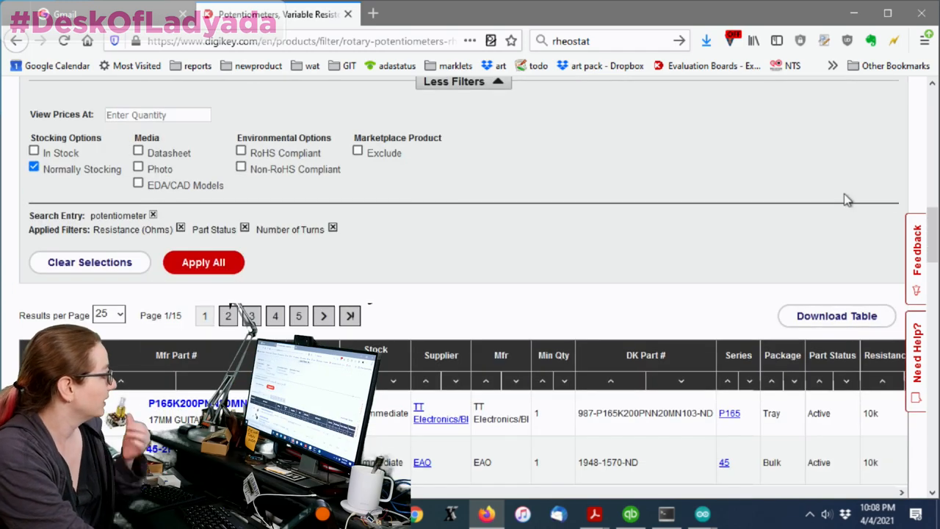
{"action": "mouse_move", "coordinate": [852, 209]}
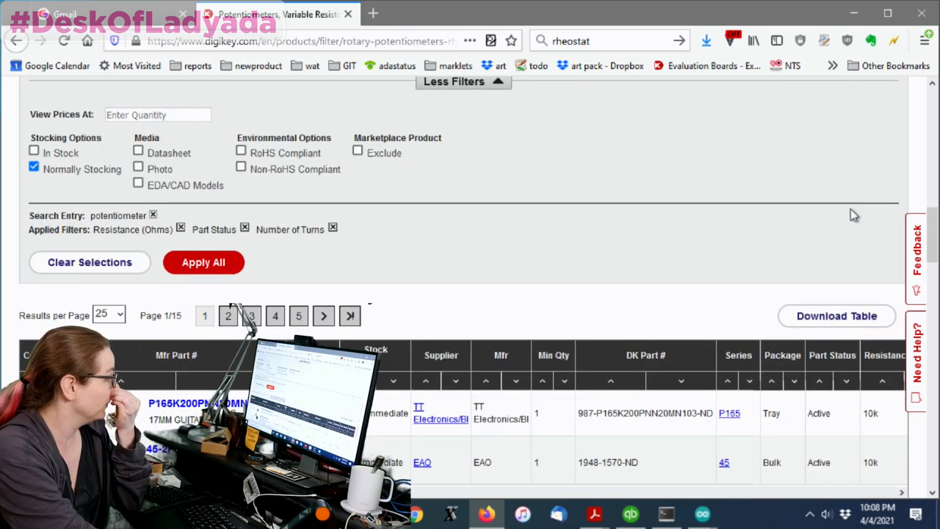
{"action": "scroll", "scroll_direction": "up", "scroll_amount": 3}
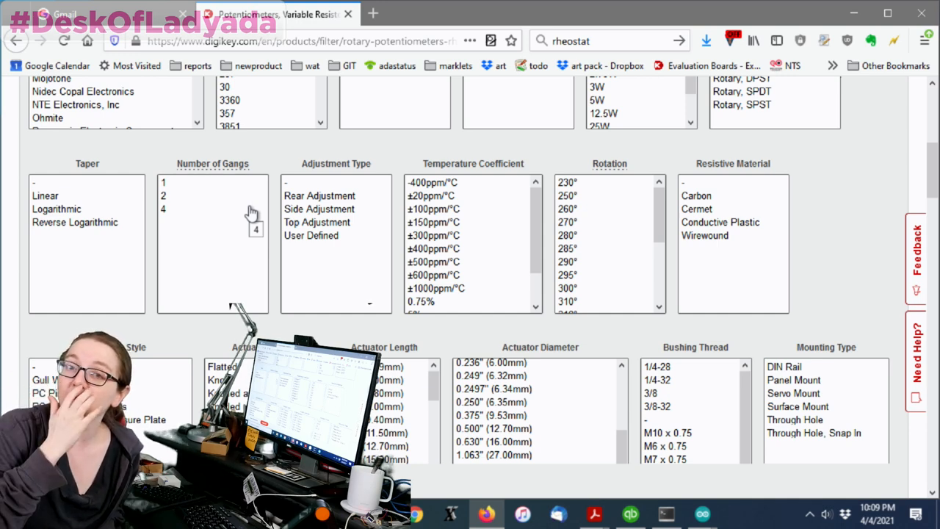
{"action": "scroll", "scroll_direction": "down", "scroll_amount": 3}
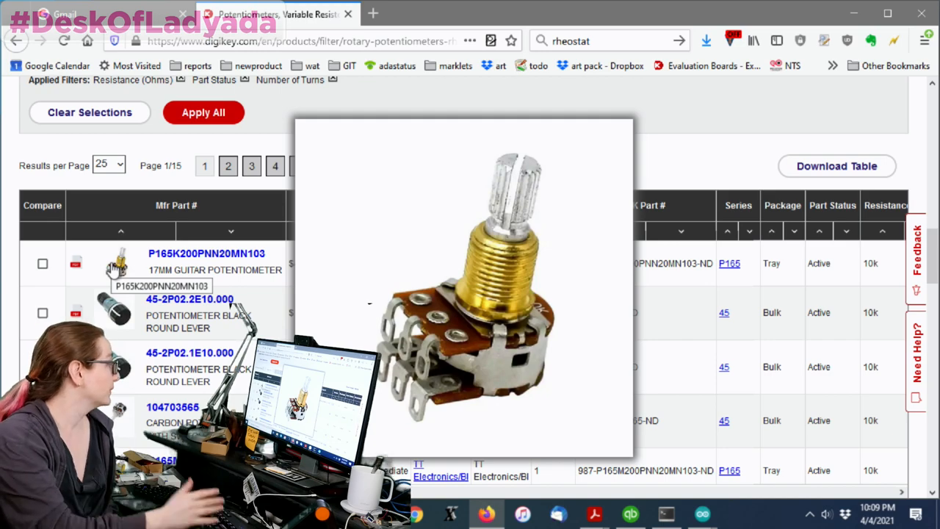
{"action": "scroll", "scroll_direction": "down", "scroll_amount": 3}
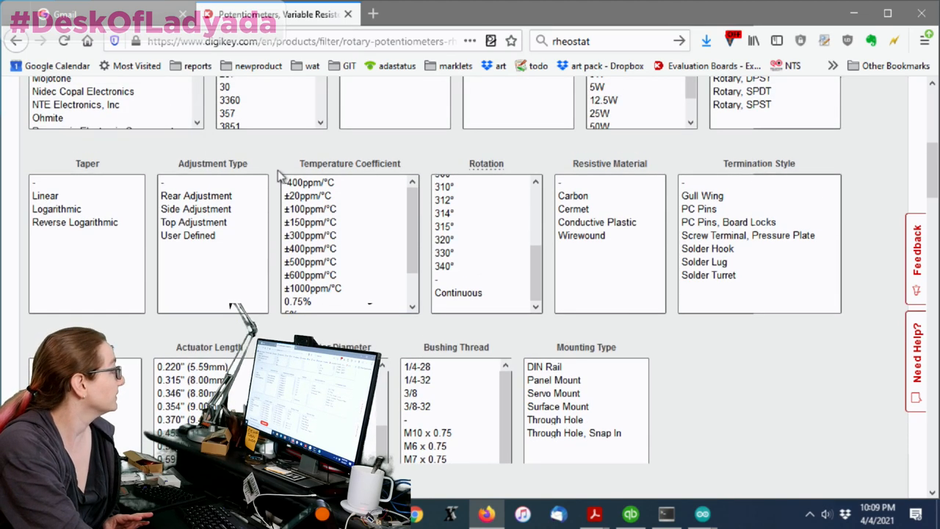
{"action": "mouse_move", "coordinate": [187, 228]}
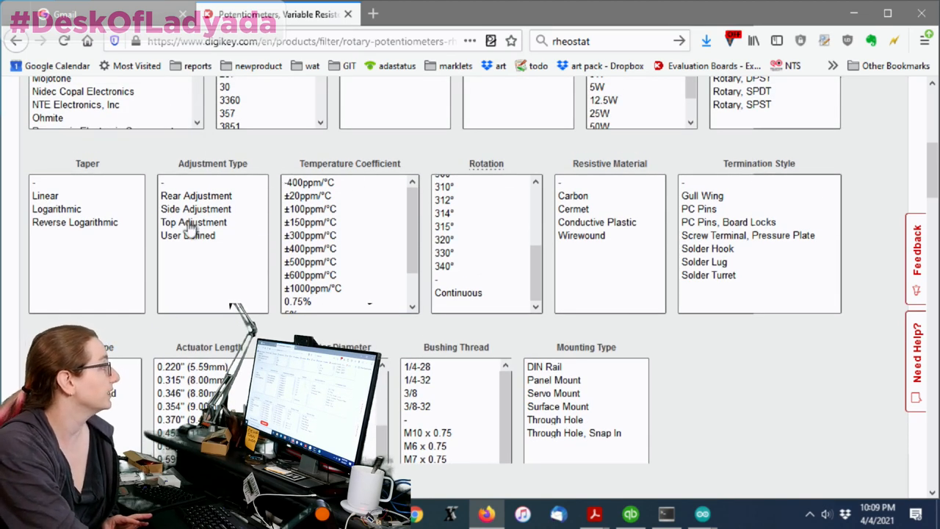
Select Top Adjustment and the '-' entry under Adjustment Type, then browse results
{"action": "left_click", "coordinate": [193, 222]}
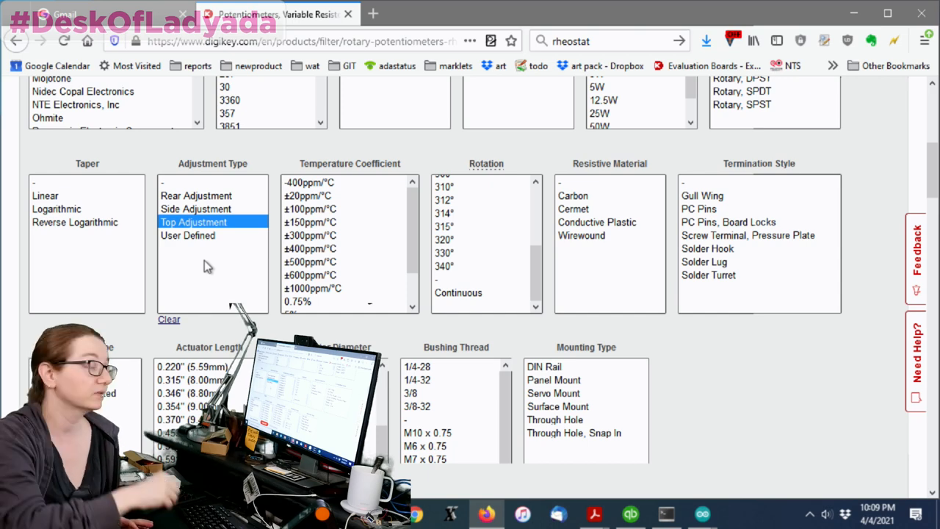
{"action": "left_click", "coordinate": [212, 182]}
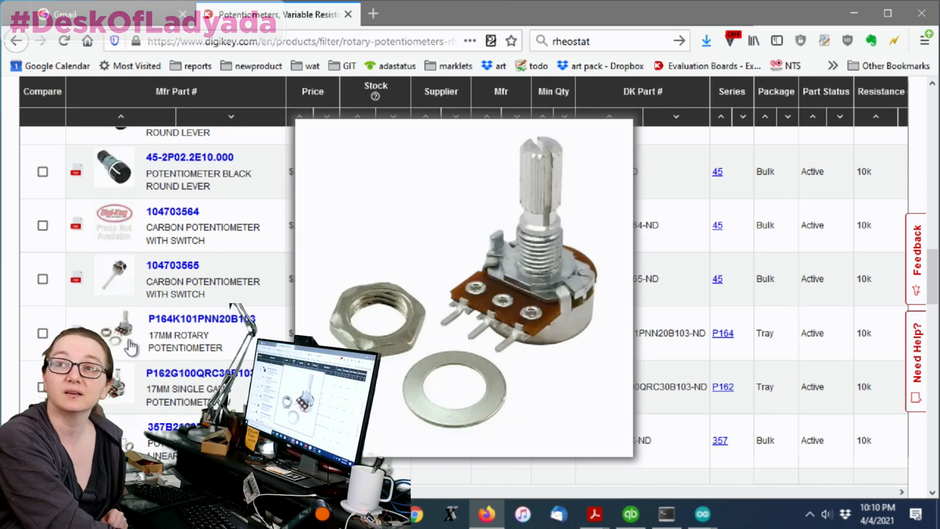
{"action": "mouse_move", "coordinate": [130, 345]}
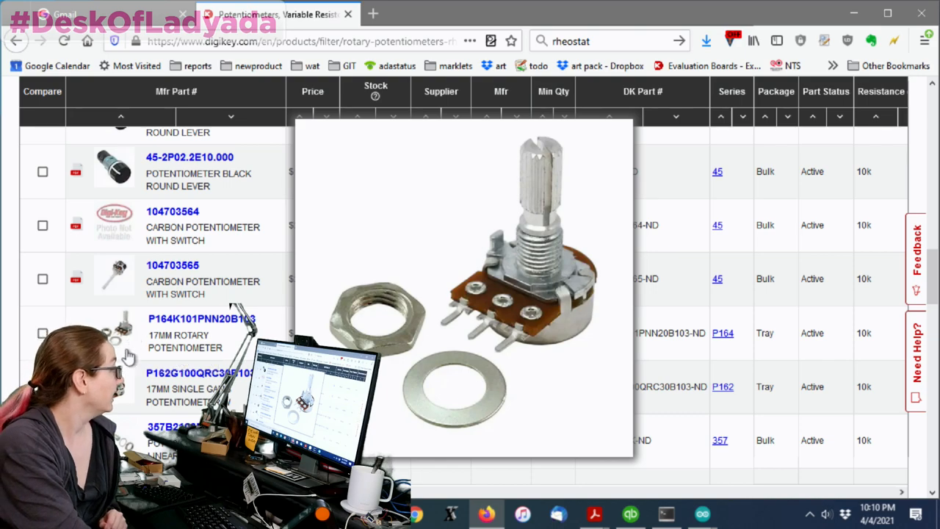
{"action": "scroll", "scroll_direction": "down", "scroll_amount": 3}
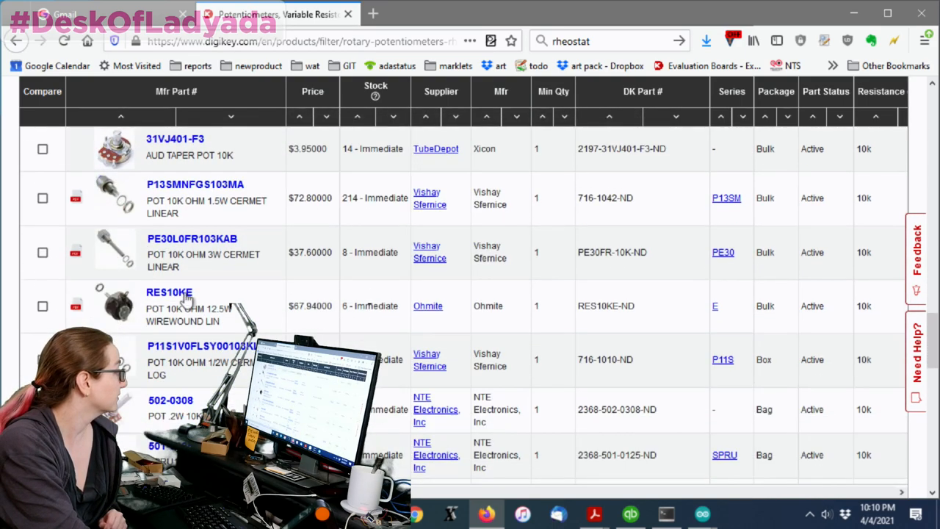
{"action": "scroll", "scroll_direction": "down", "scroll_amount": 3}
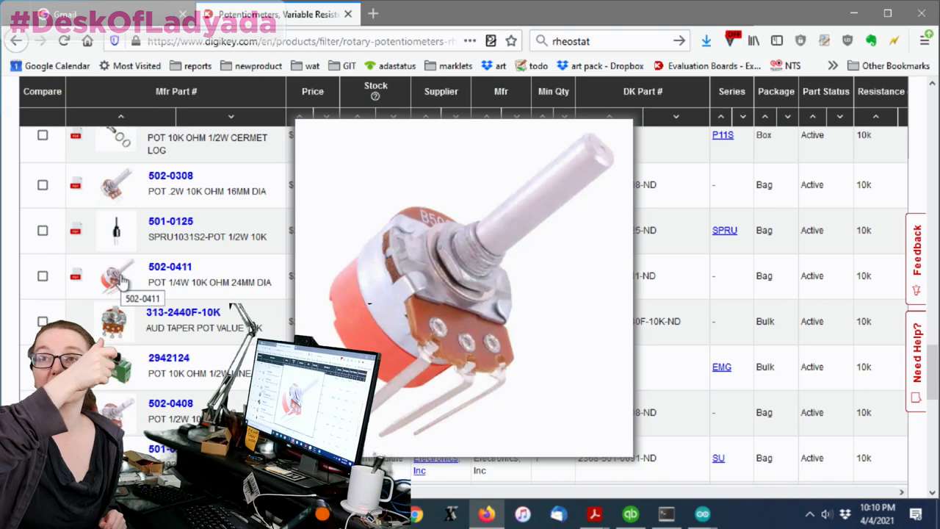
{"action": "scroll", "scroll_direction": "up", "scroll_amount": 3}
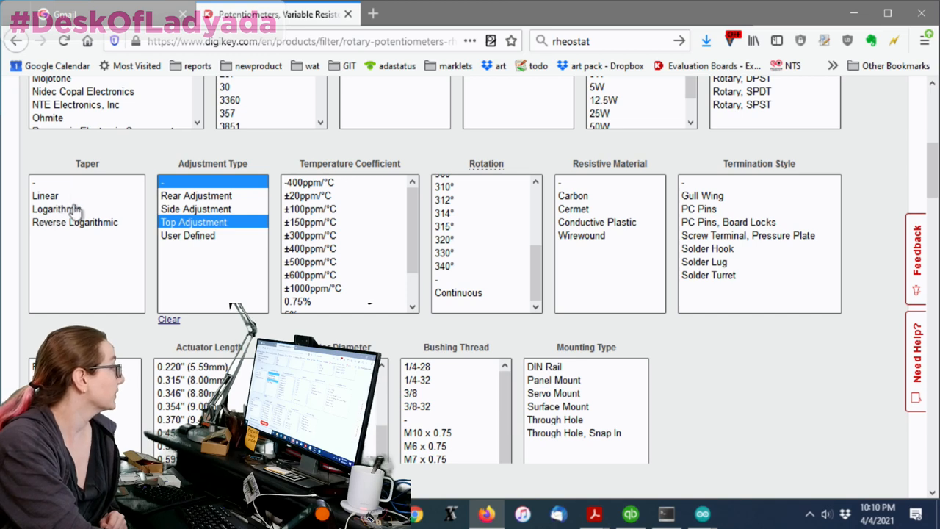
{"action": "mouse_move", "coordinate": [75, 221]}
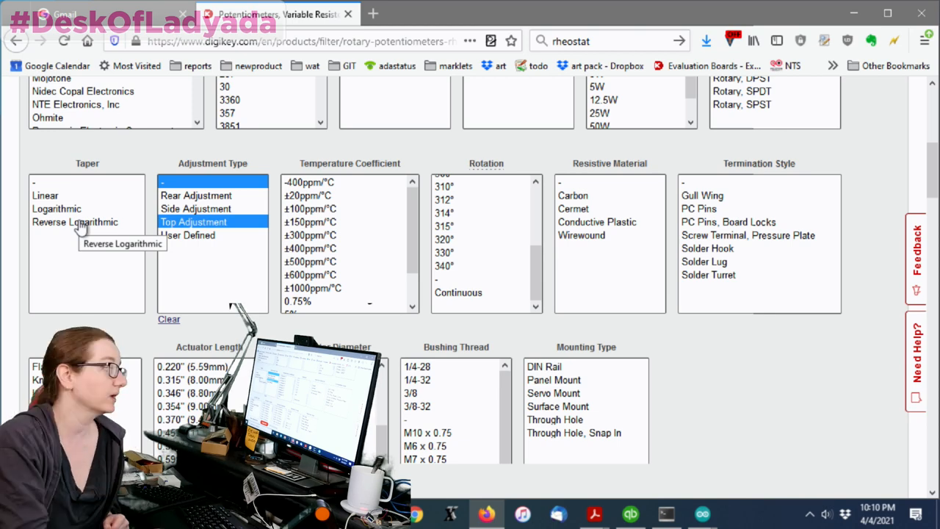
Select Linear taper, apply the filters, and browse the 89 results
{"action": "left_click", "coordinate": [45, 194]}
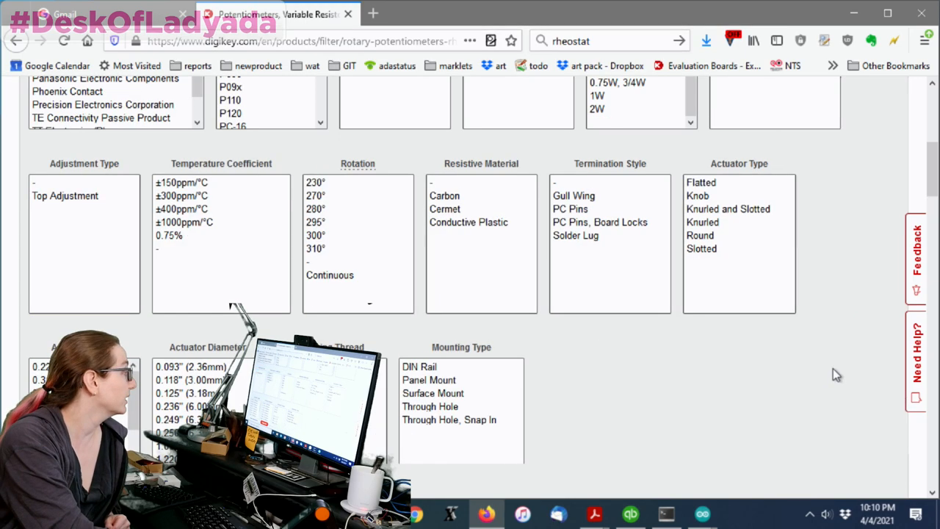
{"action": "scroll", "scroll_direction": "down", "scroll_amount": 3}
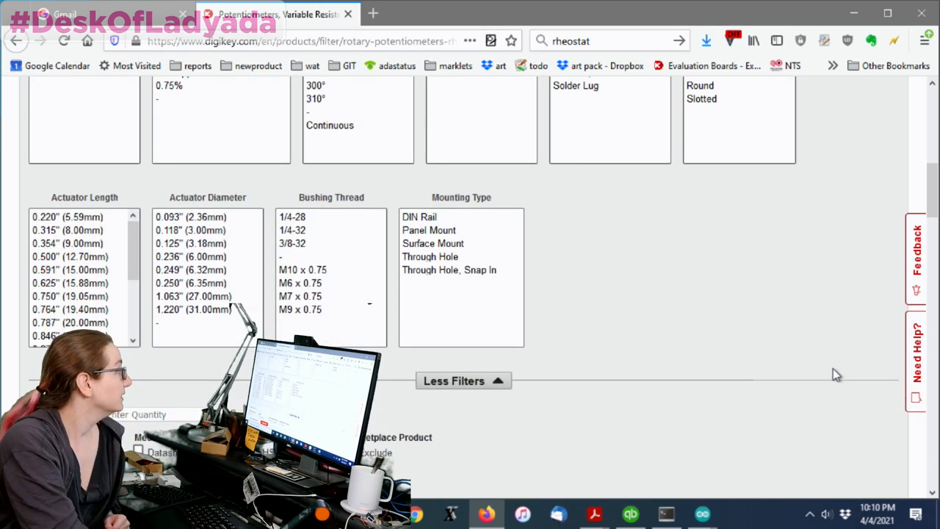
{"action": "left_click", "coordinate": [204, 188]}
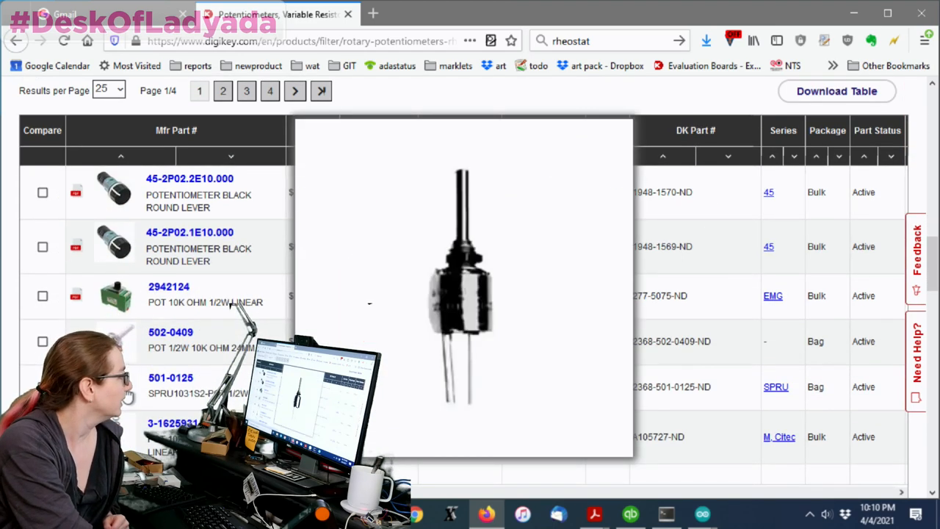
{"action": "scroll", "scroll_direction": "down", "scroll_amount": 3}
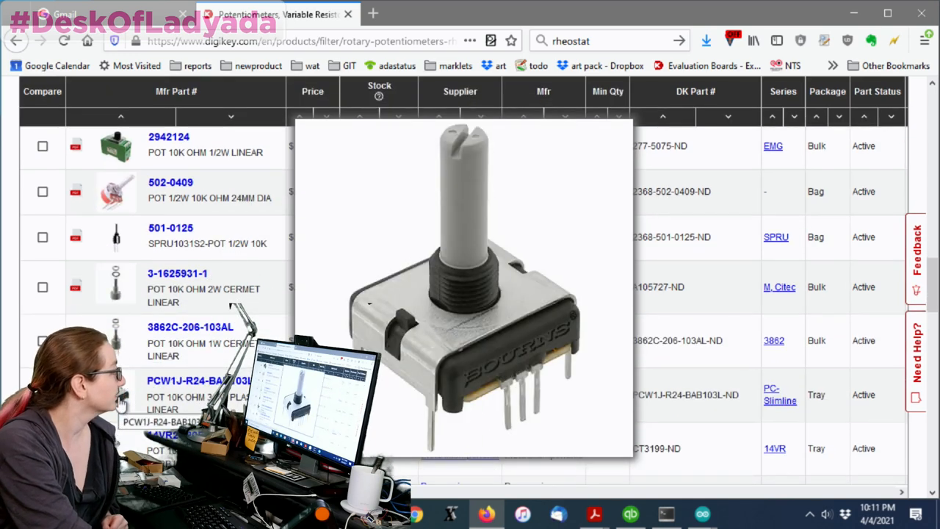
{"action": "scroll", "scroll_direction": "down", "scroll_amount": 3}
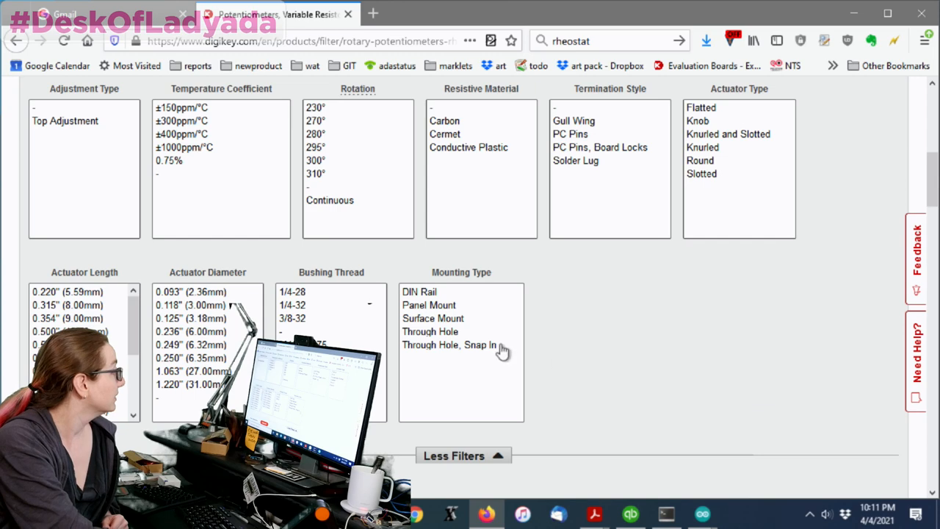
{"action": "scroll", "scroll_direction": "up", "scroll_amount": 3}
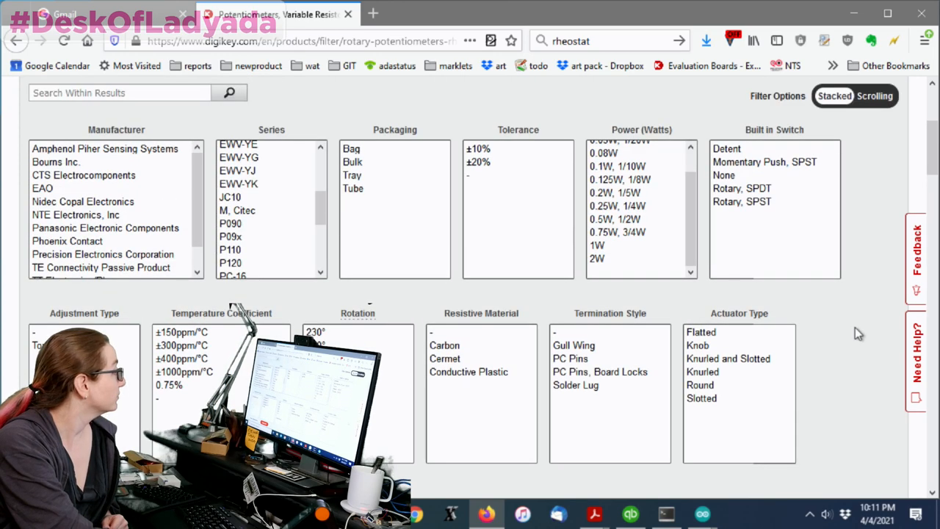
{"action": "scroll", "scroll_direction": "down", "scroll_amount": 3}
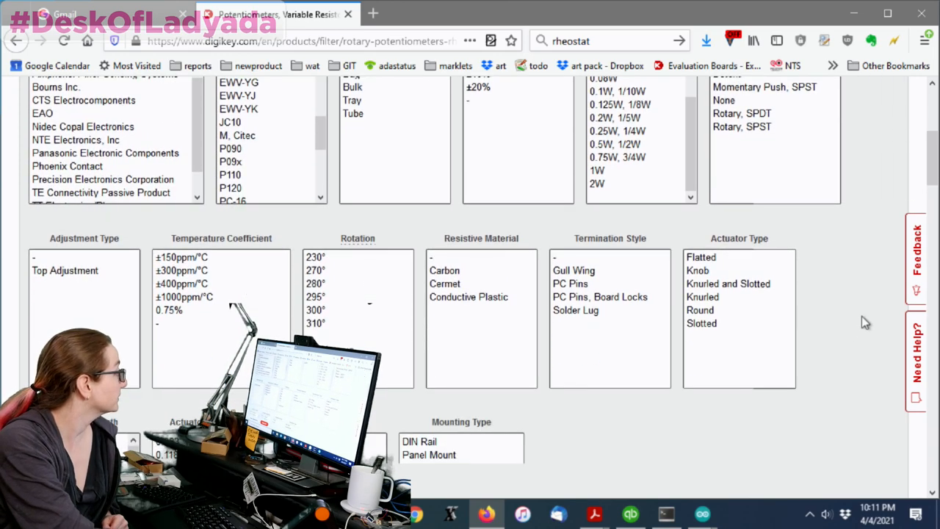
{"action": "scroll", "scroll_direction": "up", "scroll_amount": 3}
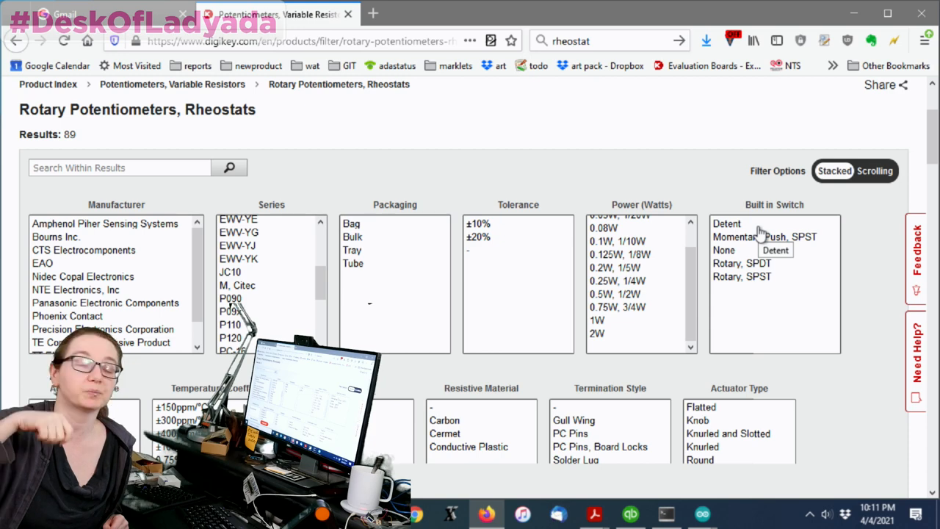
{"action": "mouse_move", "coordinate": [749, 248]}
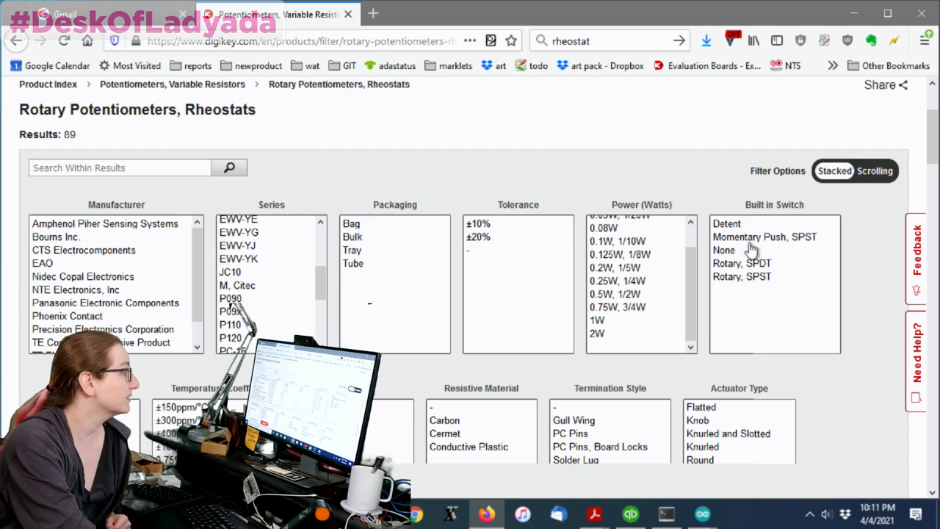
Choose None for Built in Switch plus panel-mount and through-hole mounting, then apply
{"action": "left_click", "coordinate": [723, 250]}
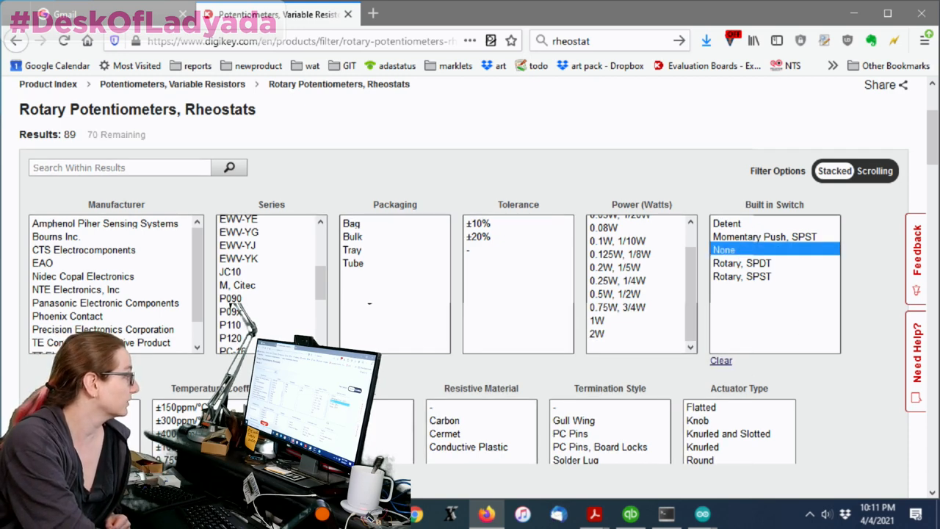
{"action": "scroll", "scroll_direction": "down", "scroll_amount": 3}
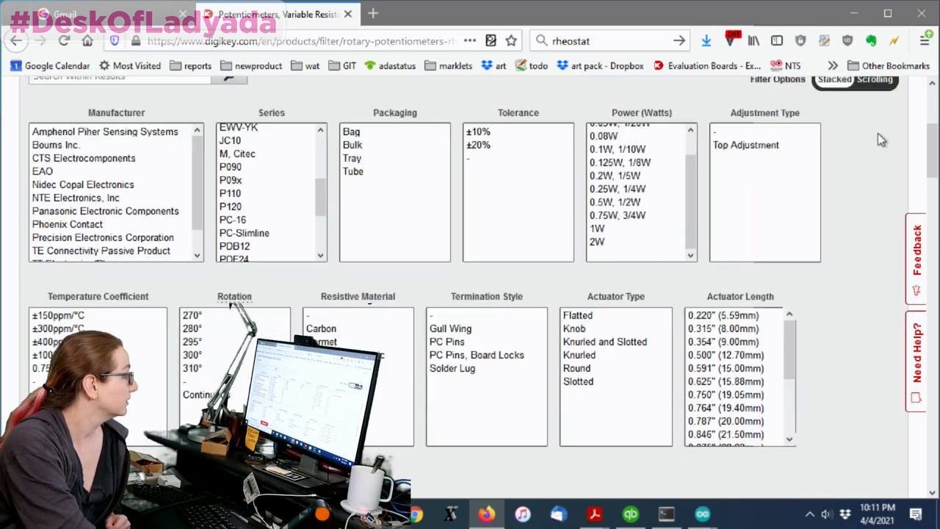
{"action": "scroll", "scroll_direction": "down", "scroll_amount": 3}
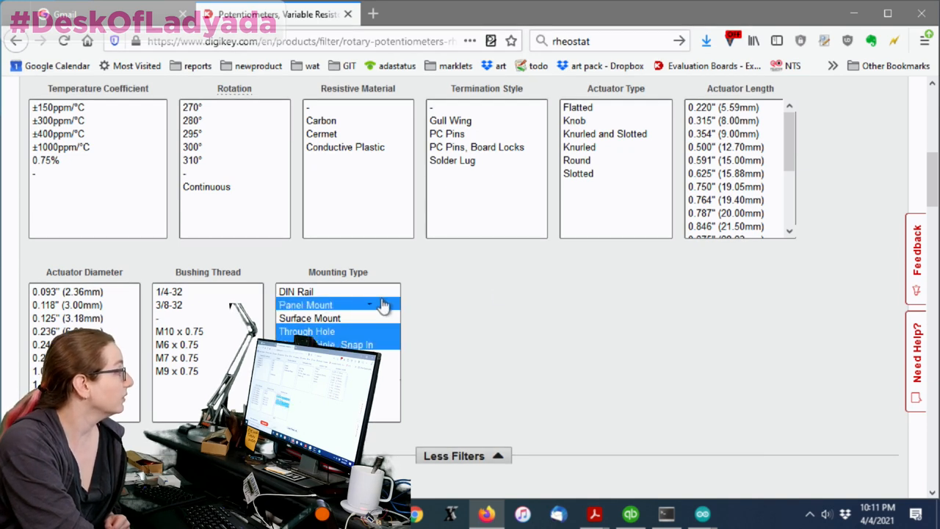
{"action": "mouse_move", "coordinate": [504, 295]}
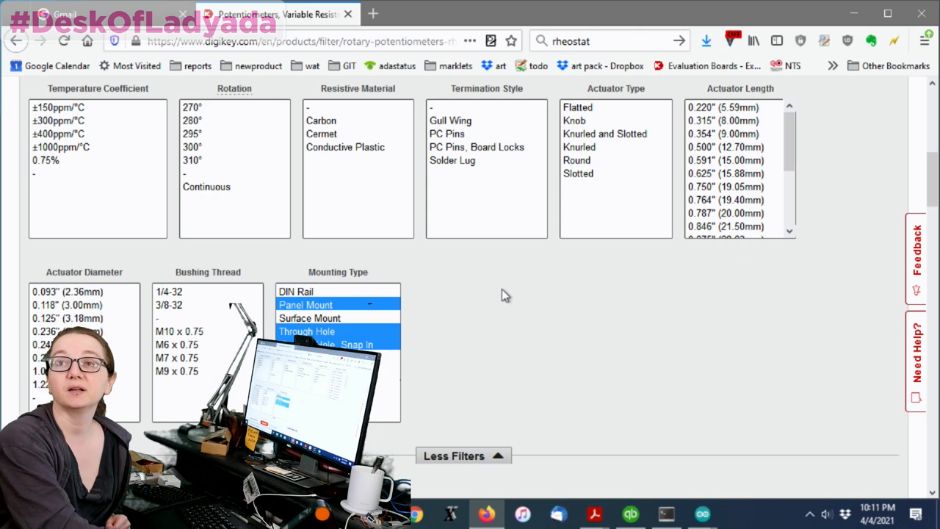
{"action": "scroll", "scroll_direction": "down", "scroll_amount": 3}
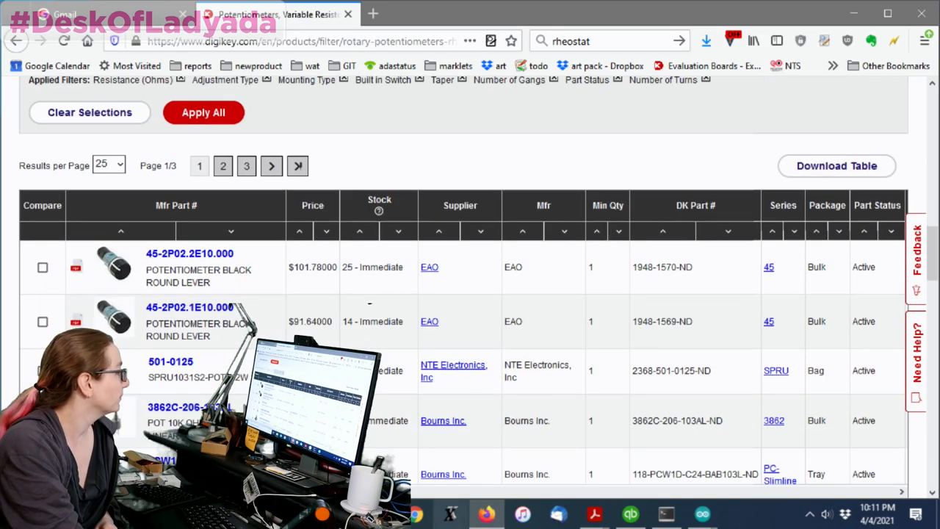
{"action": "scroll", "scroll_direction": "right", "scroll_amount": 3}
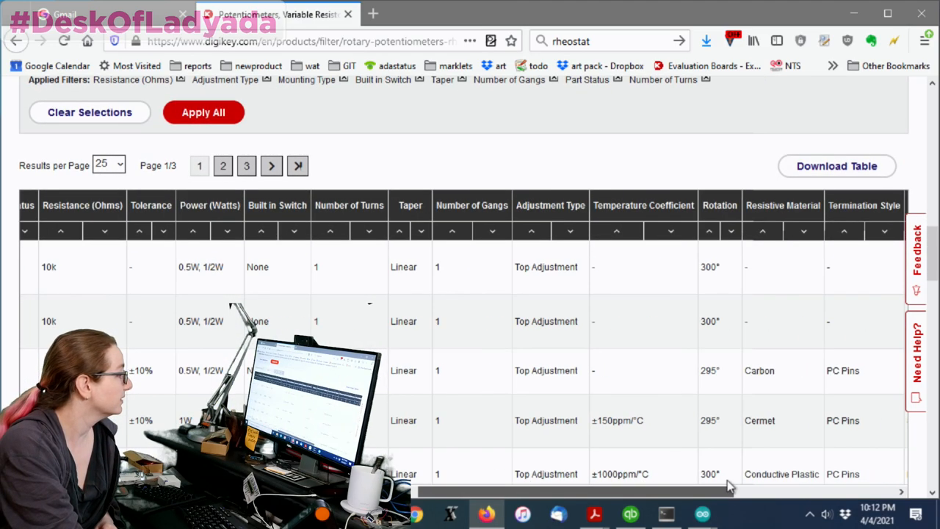
{"action": "scroll", "scroll_direction": "right", "scroll_amount": 3}
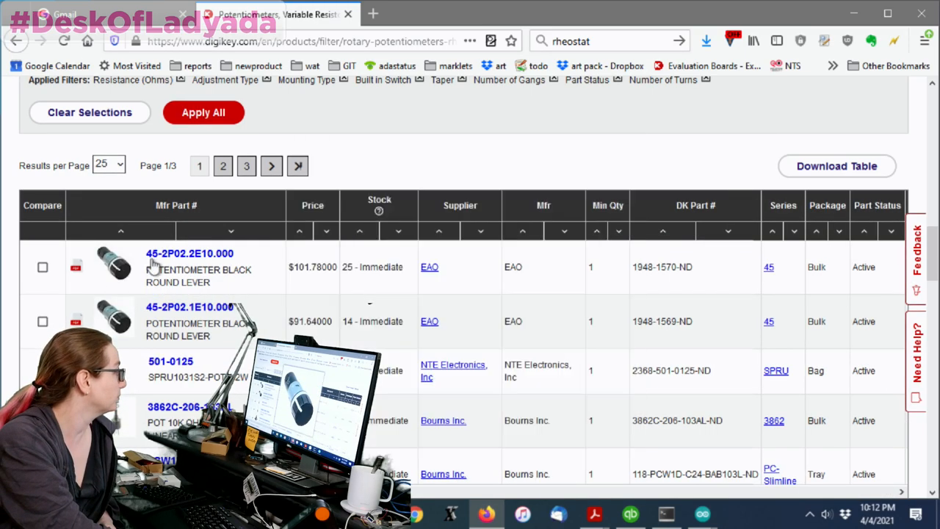
{"action": "scroll", "scroll_direction": "down", "scroll_amount": 3}
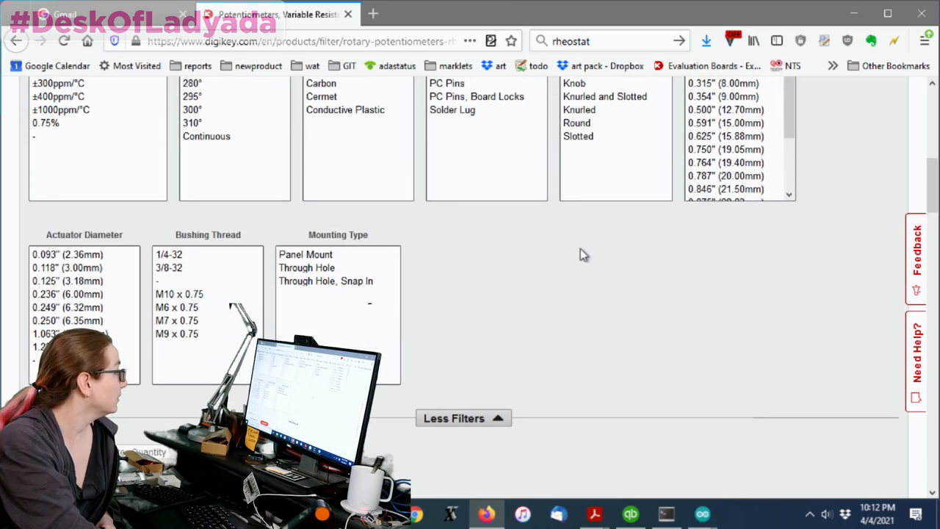
Select PC Pins and PC Pins, Board Locks terminations, plus Flatted and Knurled actuators
{"action": "scroll", "scroll_direction": "up", "scroll_amount": 3}
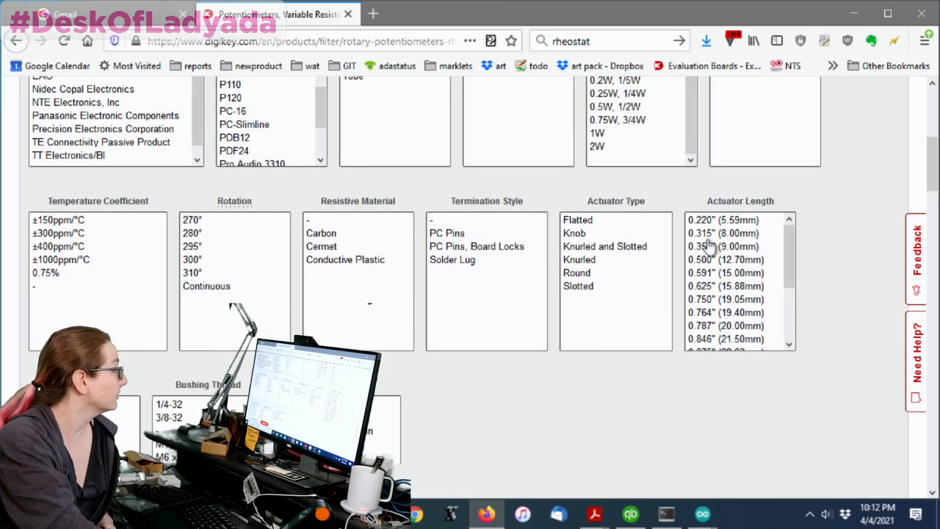
{"action": "scroll", "scroll_direction": "down", "scroll_amount": 3}
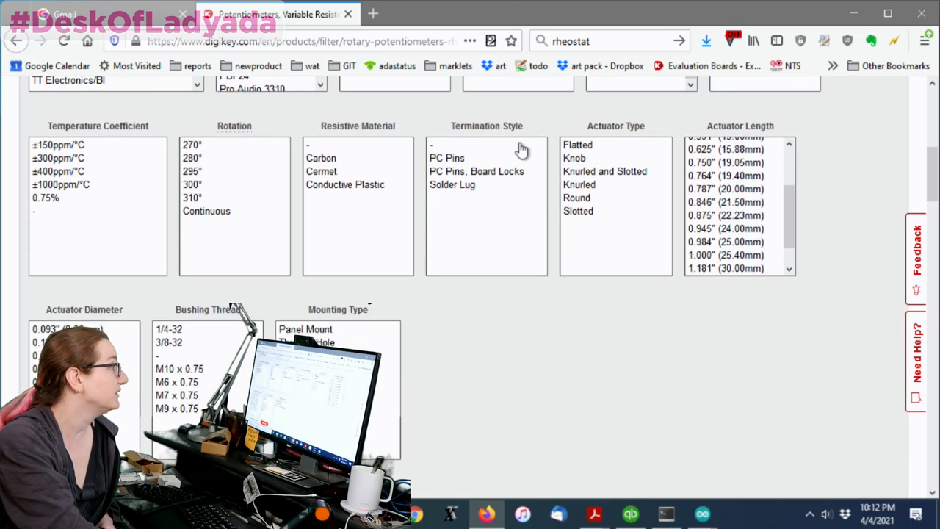
{"action": "left_click", "coordinate": [476, 171]}
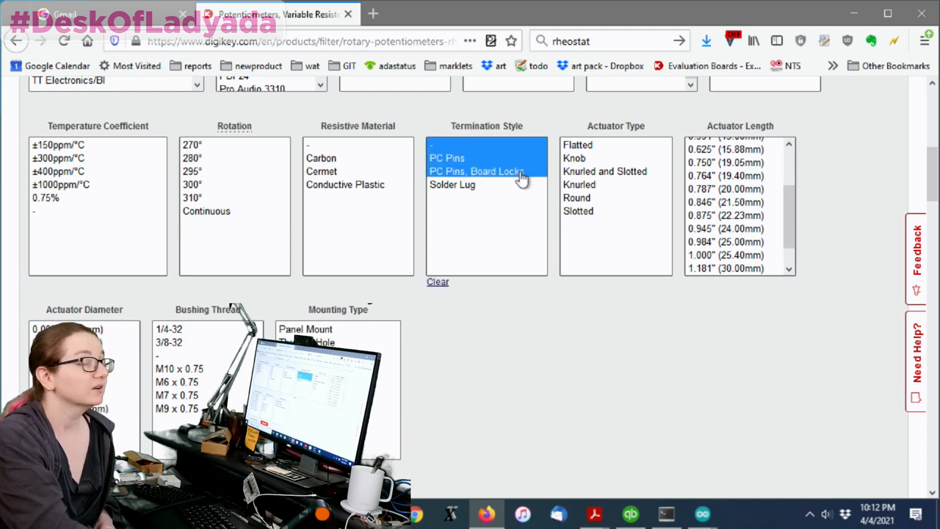
{"action": "mouse_move", "coordinate": [519, 176]}
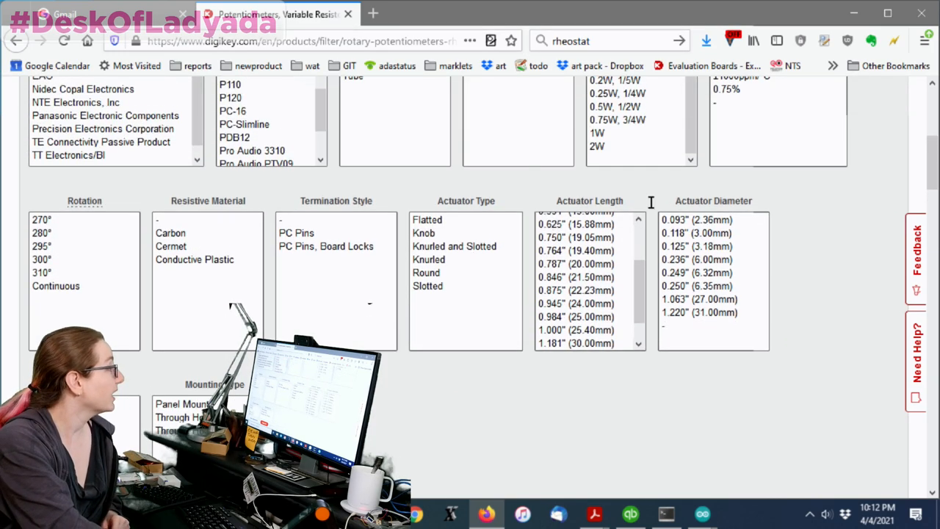
{"action": "mouse_move", "coordinate": [861, 221]}
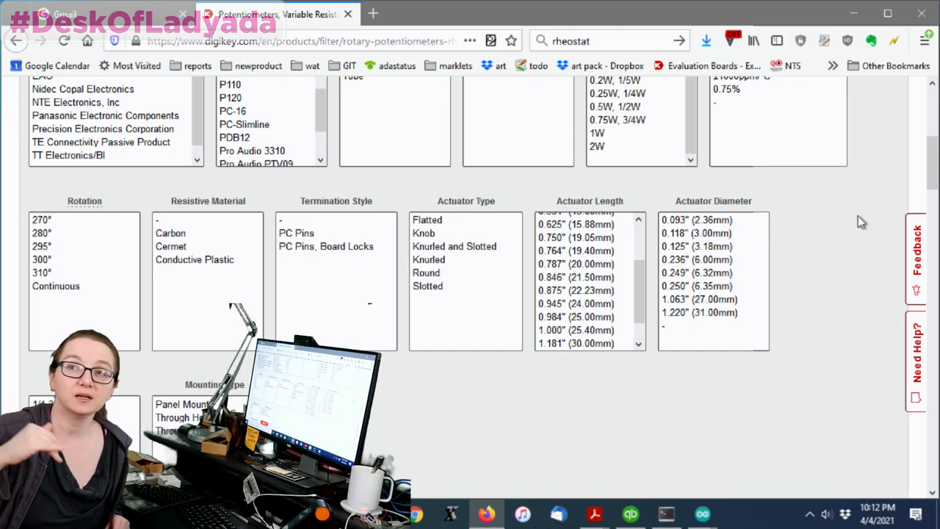
{"action": "scroll", "scroll_direction": "down", "scroll_amount": 3}
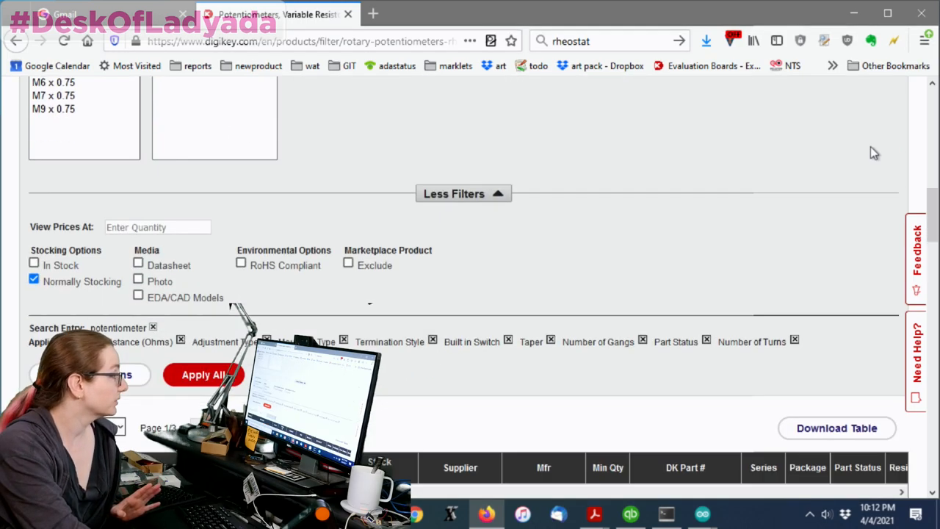
{"action": "scroll", "scroll_direction": "down", "scroll_amount": 3}
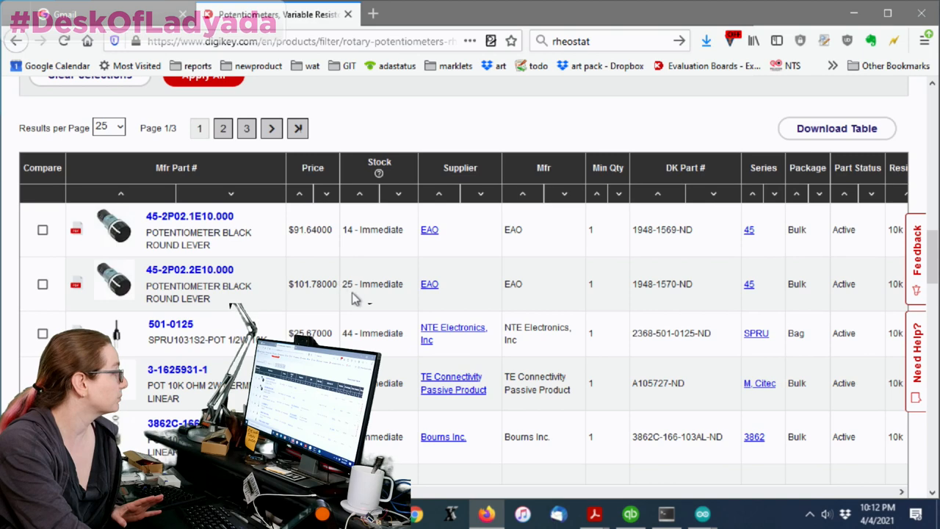
{"action": "scroll", "scroll_direction": "down", "scroll_amount": 3}
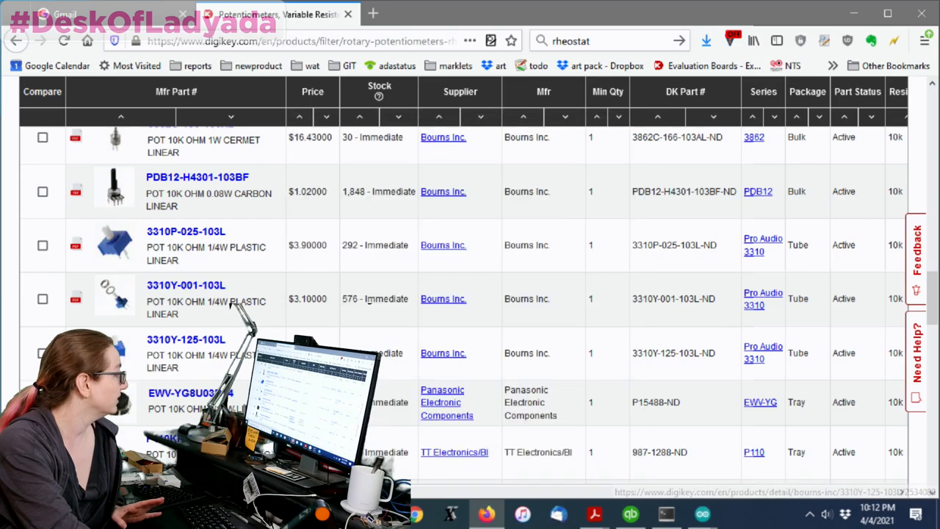
{"action": "scroll", "scroll_direction": "right", "scroll_amount": 3}
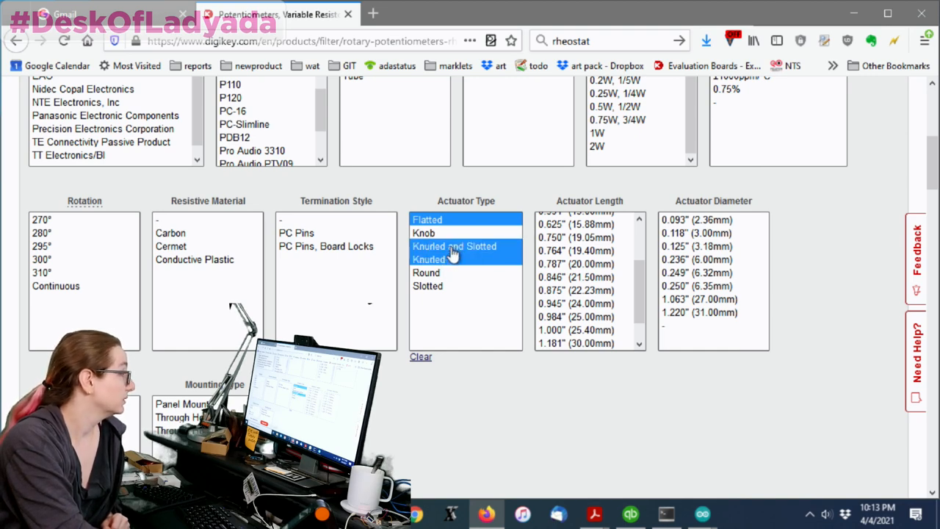
Finish the Actuator Type selection and preview the remaining 10K parts' photos
{"action": "left_click", "coordinate": [423, 233]}
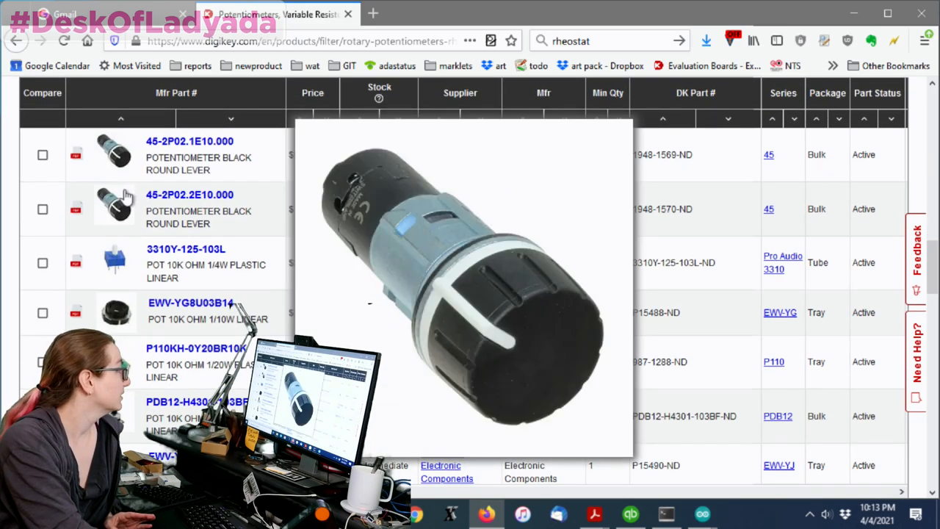
{"action": "scroll", "scroll_direction": "down", "scroll_amount": 3}
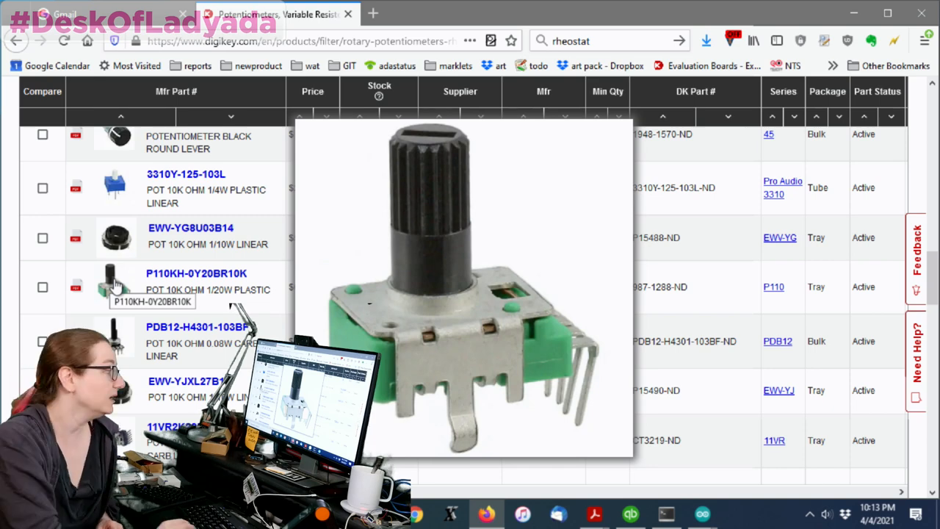
{"action": "scroll", "scroll_direction": "down", "scroll_amount": 3}
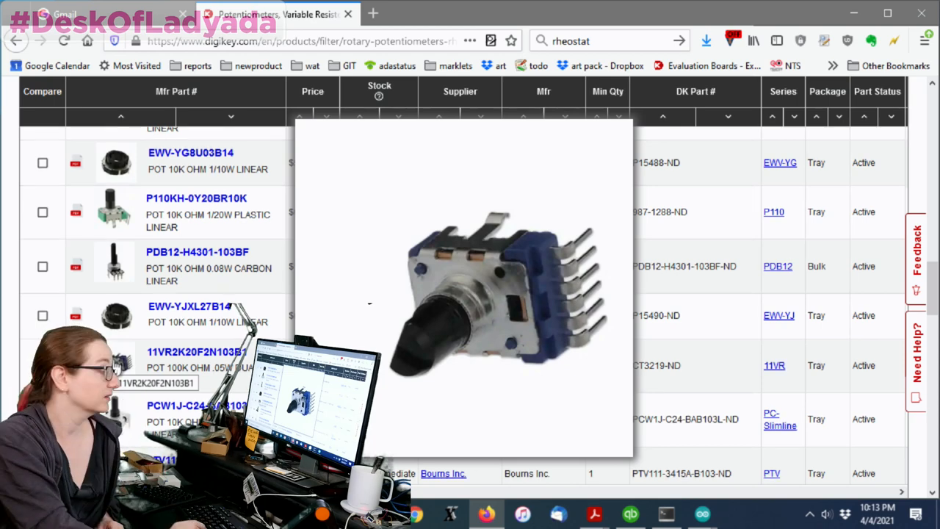
{"action": "scroll", "scroll_direction": "down", "scroll_amount": 3}
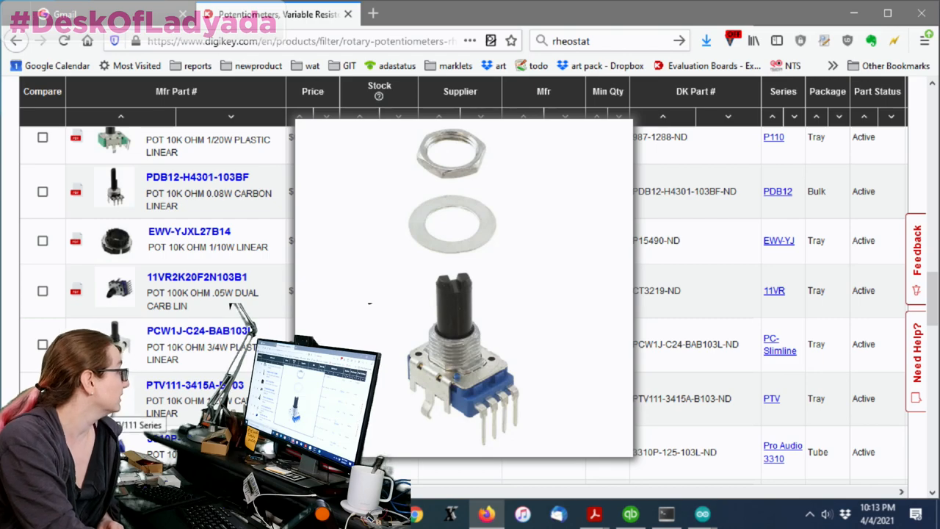
{"action": "scroll", "scroll_direction": "up", "scroll_amount": 3}
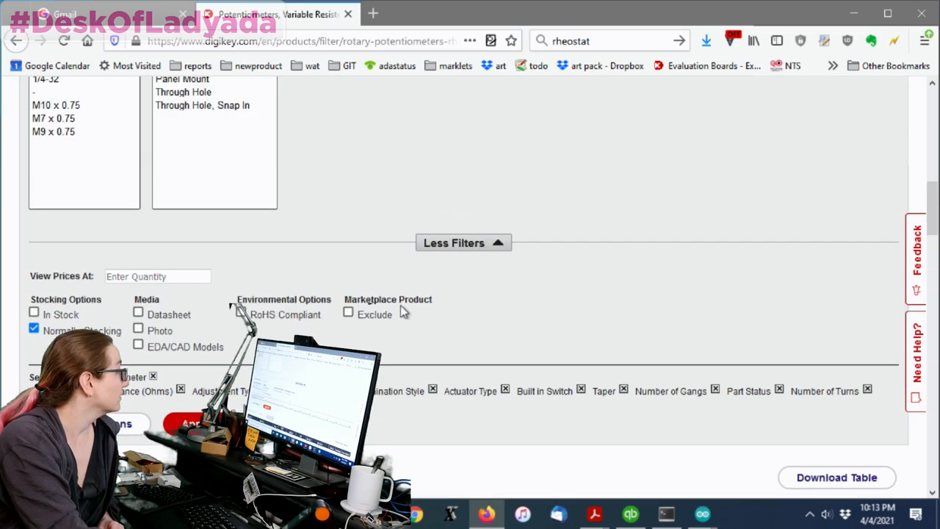
Confirm the 47 results and sort them by price, lowest first
{"action": "scroll", "scroll_direction": "up", "scroll_amount": 3}
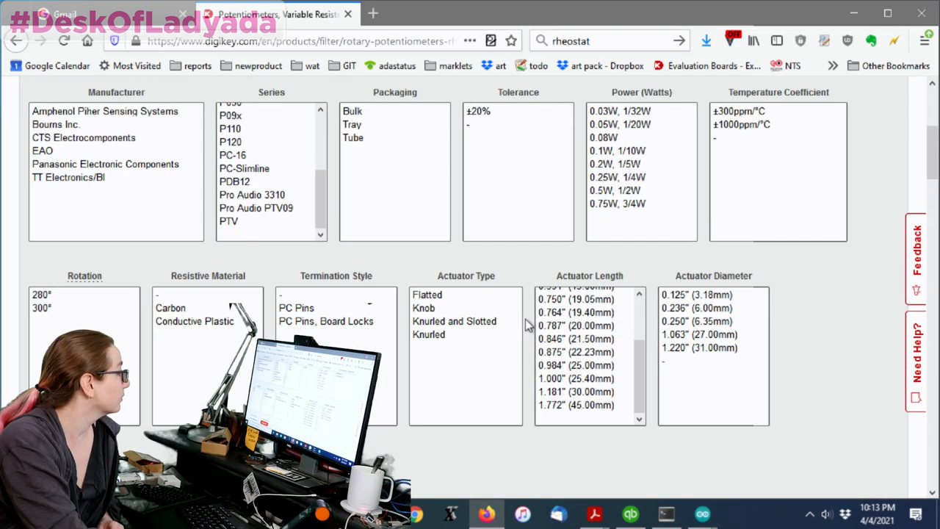
{"action": "scroll", "scroll_direction": "up", "scroll_amount": 3}
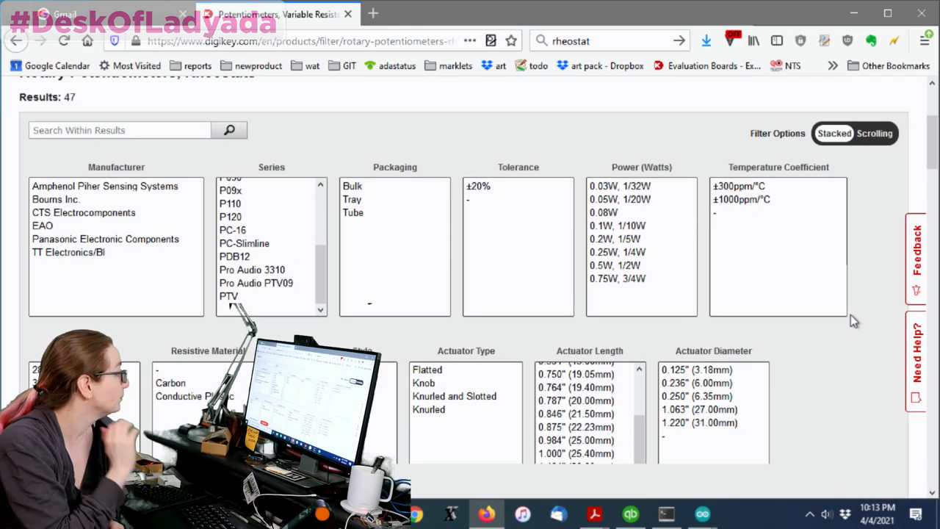
{"action": "scroll", "scroll_direction": "down", "scroll_amount": 3}
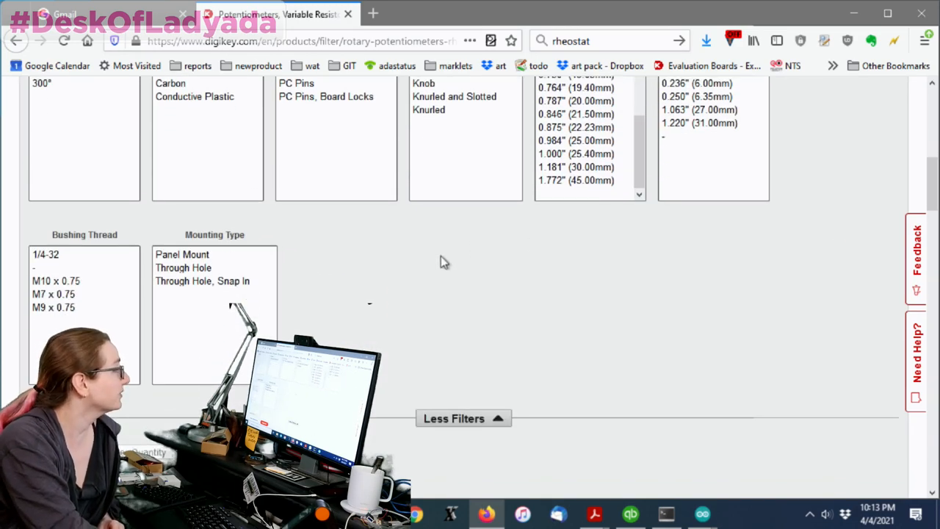
{"action": "scroll", "scroll_direction": "up", "scroll_amount": 3}
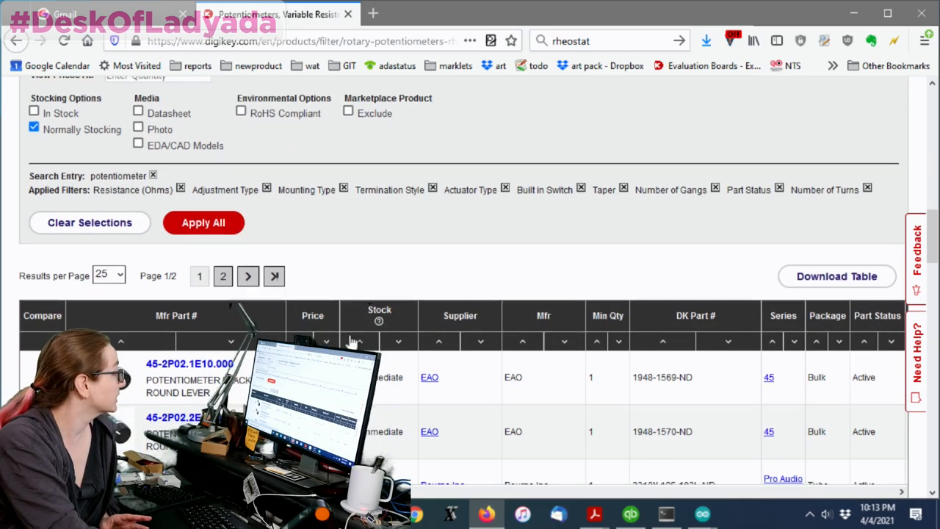
{"action": "scroll", "scroll_direction": "down", "scroll_amount": 3}
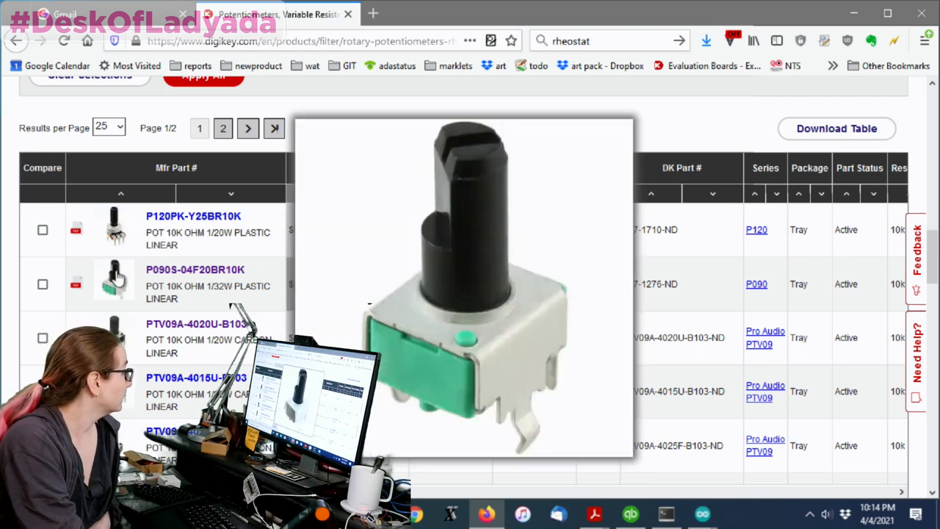
Open the TT Electronics P090S-04F20BR10K product page and scroll through its details
{"action": "left_click", "coordinate": [195, 268]}
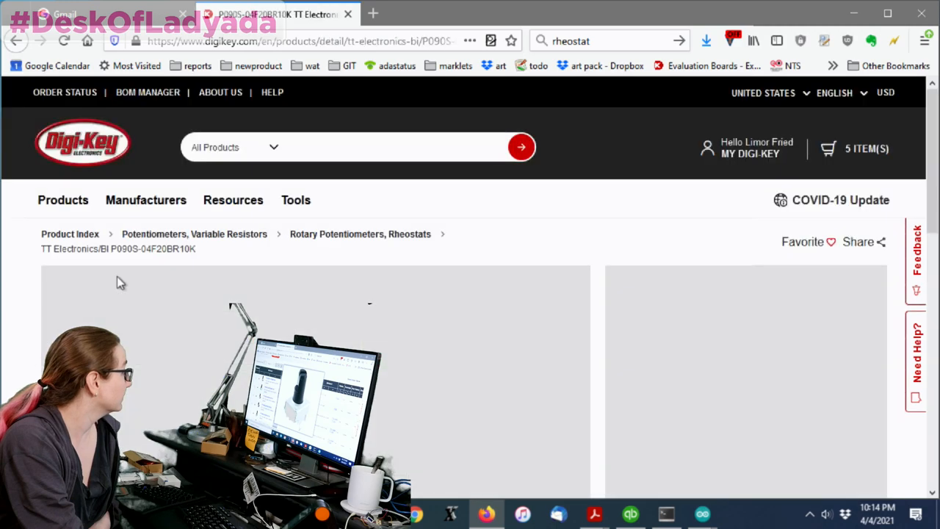
{"action": "scroll", "scroll_direction": "down", "scroll_amount": 3}
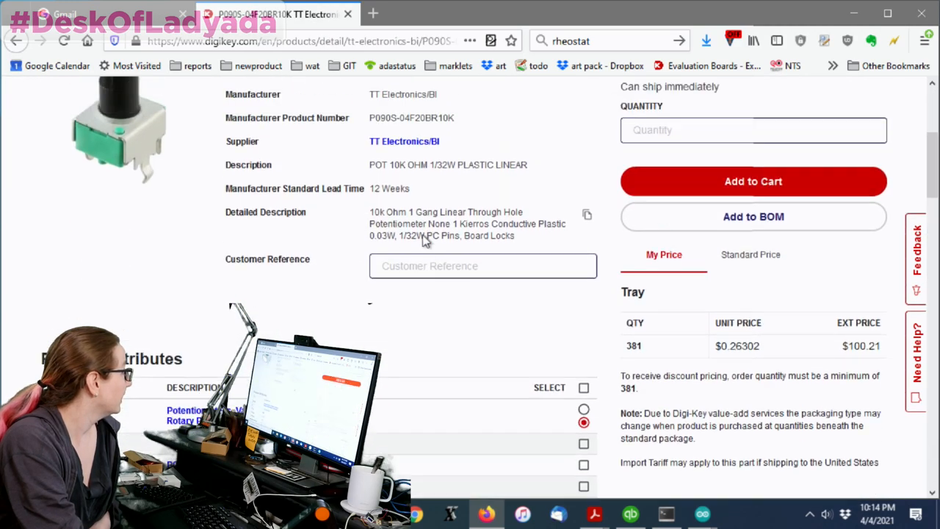
{"action": "scroll", "scroll_direction": "down", "scroll_amount": 3}
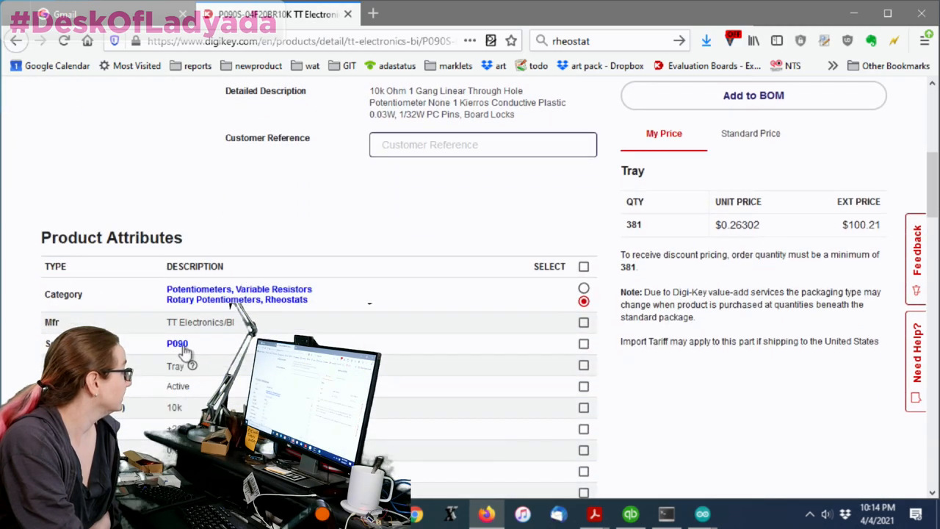
Open the P090 Model Series datasheet from the Documents & Media section
{"action": "left_click", "coordinate": [213, 299]}
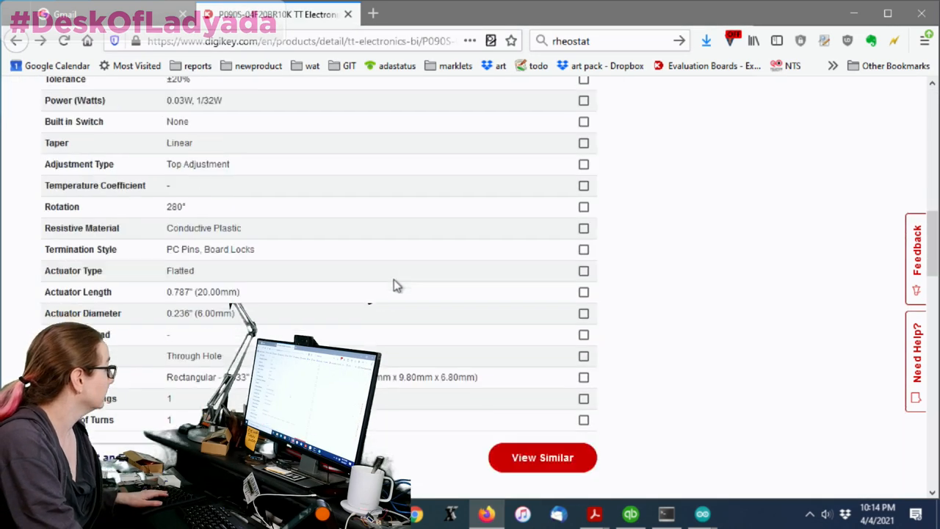
{"action": "scroll", "scroll_direction": "down", "scroll_amount": 3}
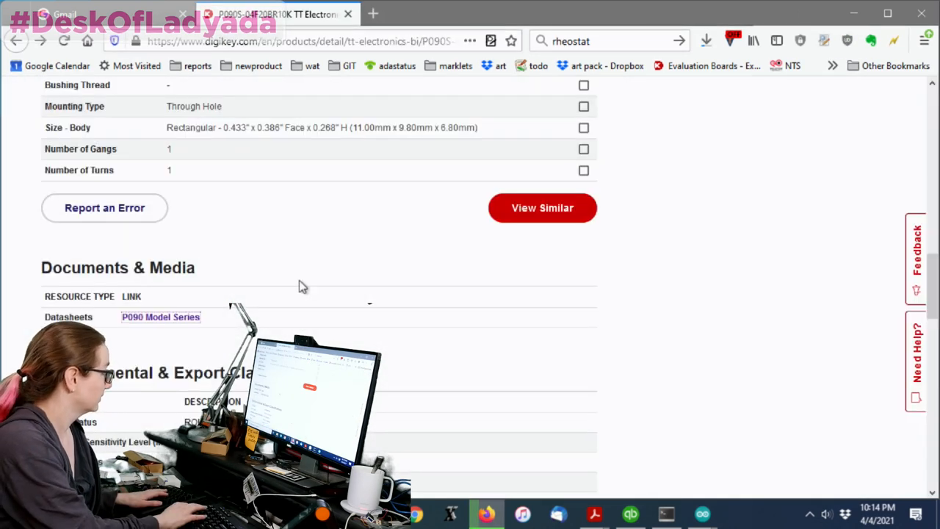
{"action": "left_click", "coordinate": [160, 316]}
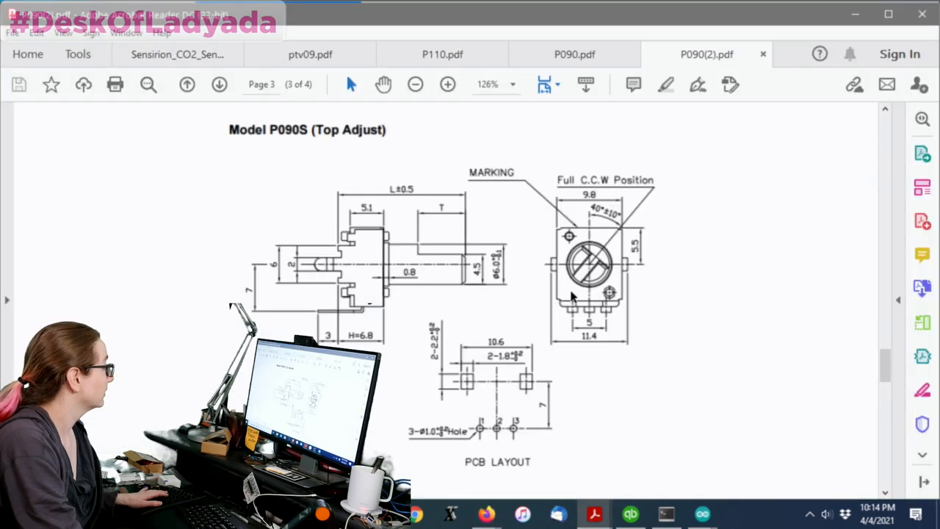
{"action": "mouse_move", "coordinate": [731, 276]}
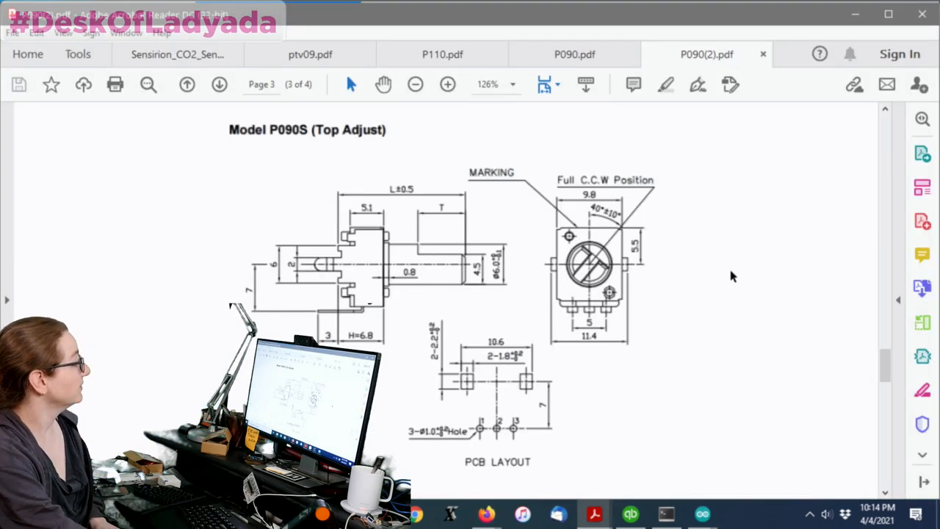
Scroll through the P090(2).pdf dimension drawings back toward page 1
{"action": "scroll", "scroll_direction": "up", "scroll_amount": 3}
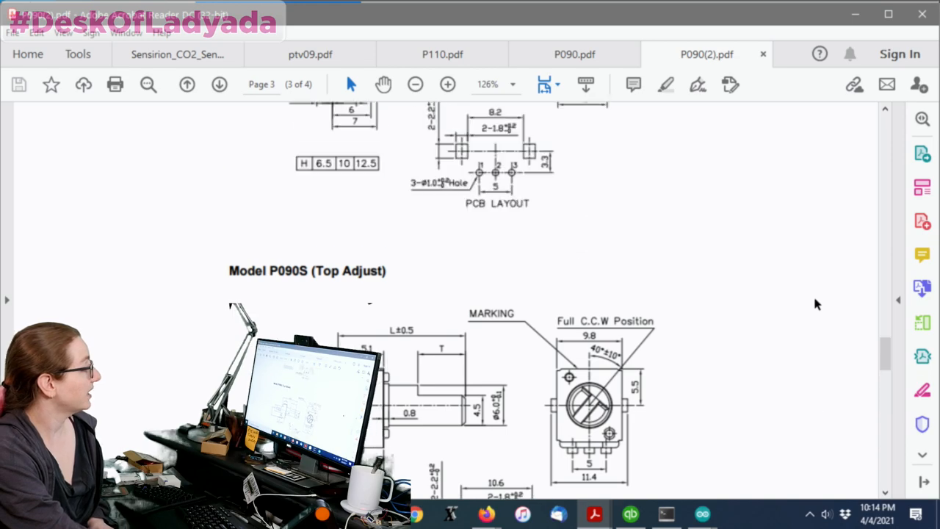
{"action": "scroll", "scroll_direction": "up", "scroll_amount": 3}
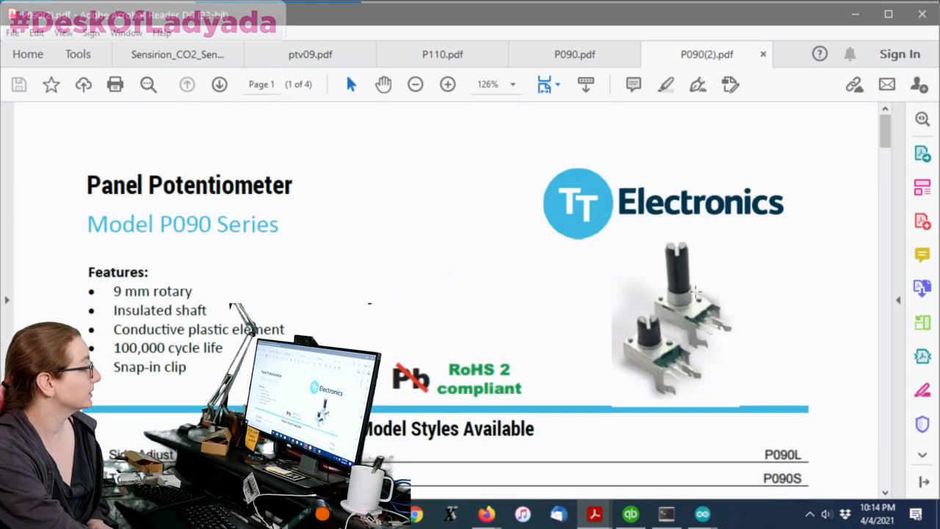
{"action": "scroll", "scroll_direction": "down", "scroll_amount": 3}
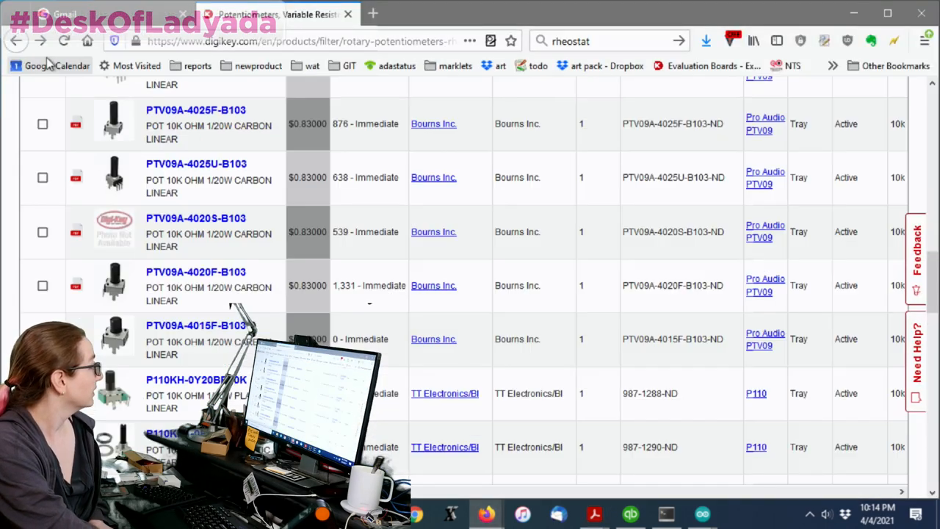
Mark the 4020U part's stock count and open the Bourns PTV09A-4020U-B103 product page
{"action": "scroll", "scroll_direction": "up", "scroll_amount": 3}
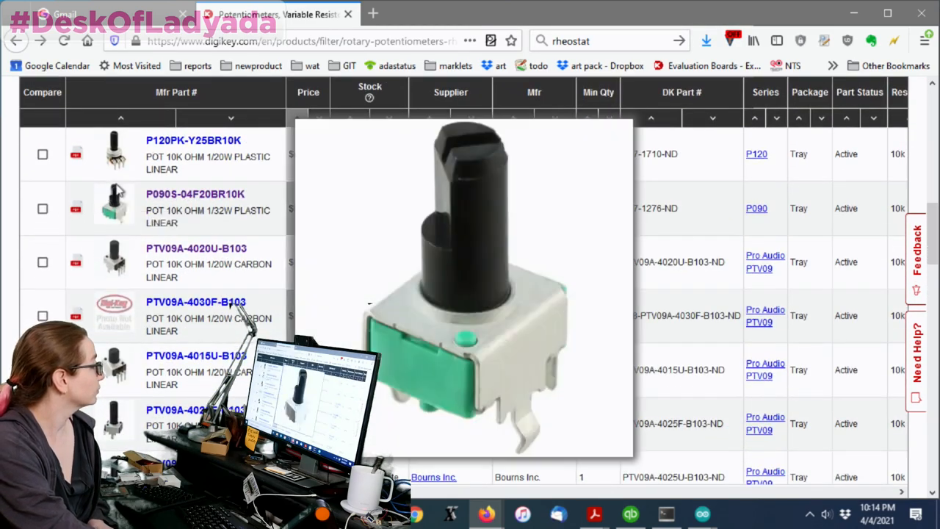
{"action": "mouse_move", "coordinate": [113, 261]}
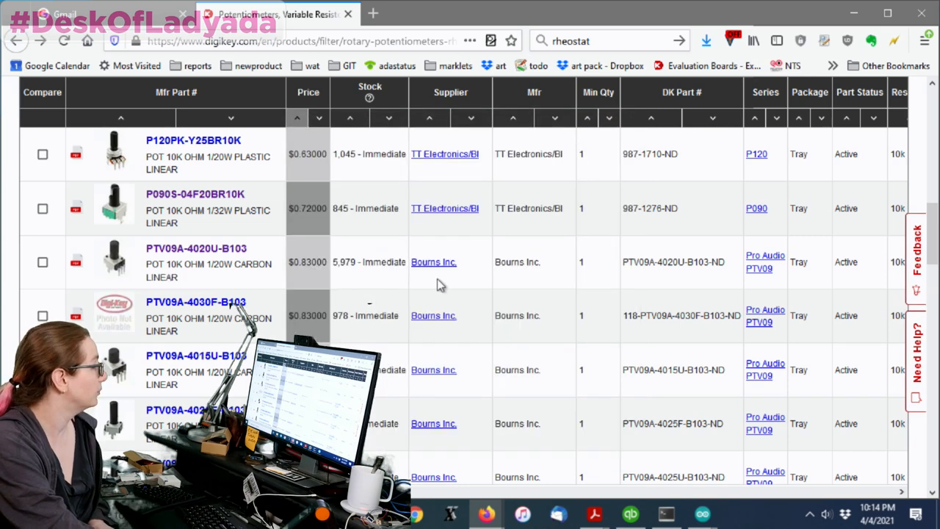
{"action": "mouse_move", "coordinate": [312, 252]}
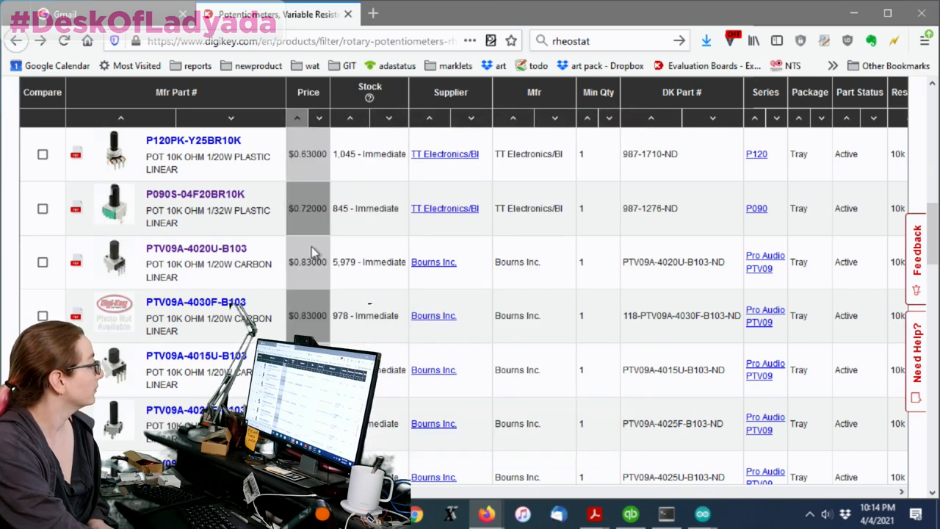
{"action": "double_click", "coordinate": [368, 261]}
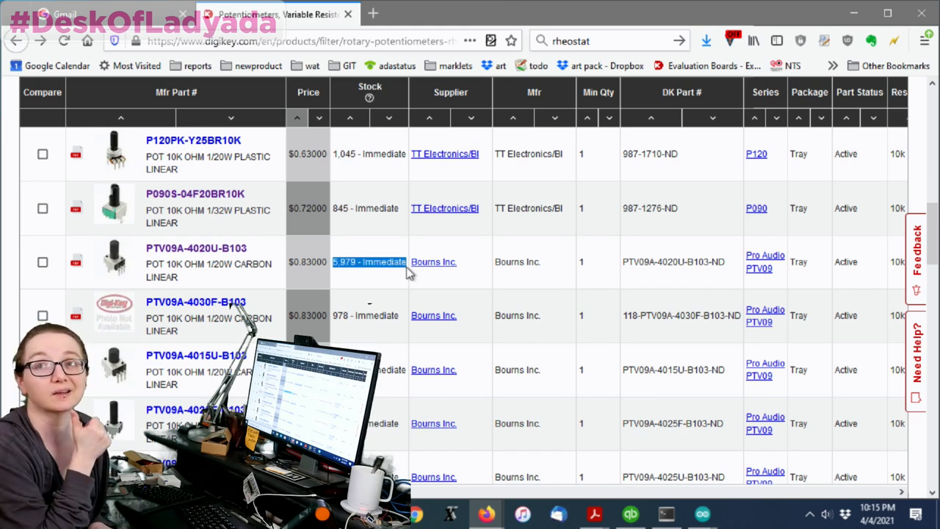
{"action": "left_click", "coordinate": [196, 248]}
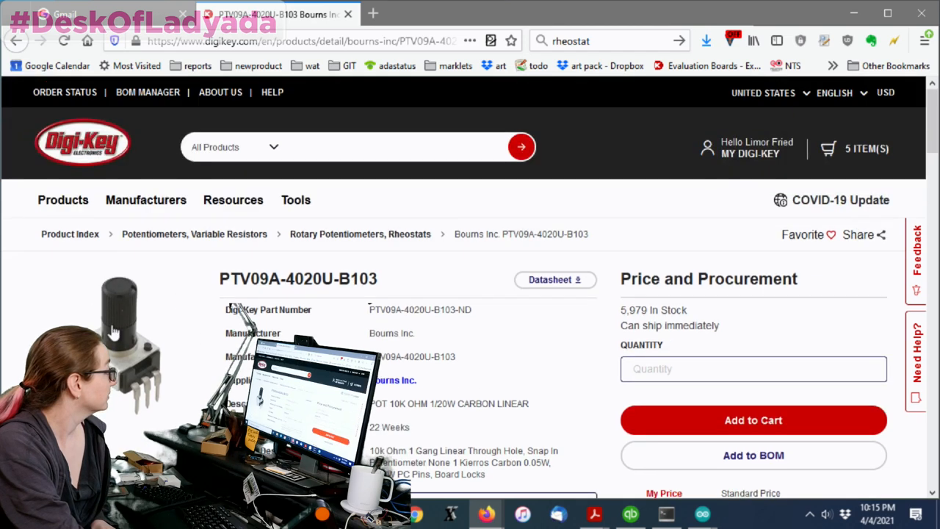
Enlarge and close the PTV09A-4020U-B103 photo, then go back to the results list
{"action": "left_click", "coordinate": [118, 330]}
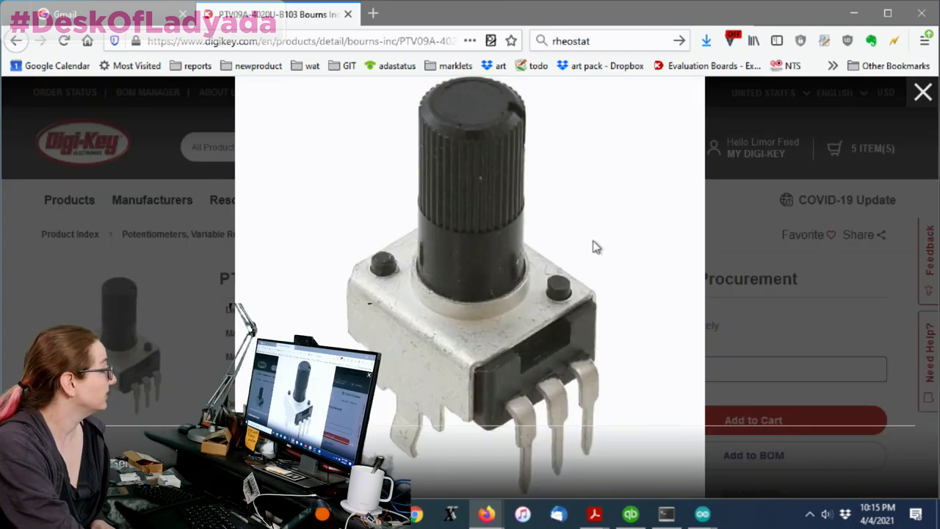
{"action": "mouse_move", "coordinate": [550, 155]}
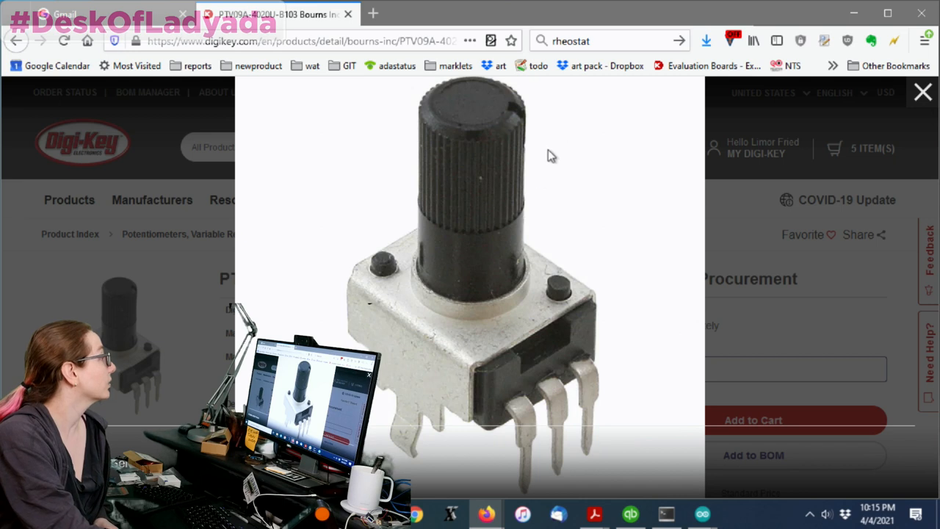
{"action": "mouse_move", "coordinate": [370, 151]}
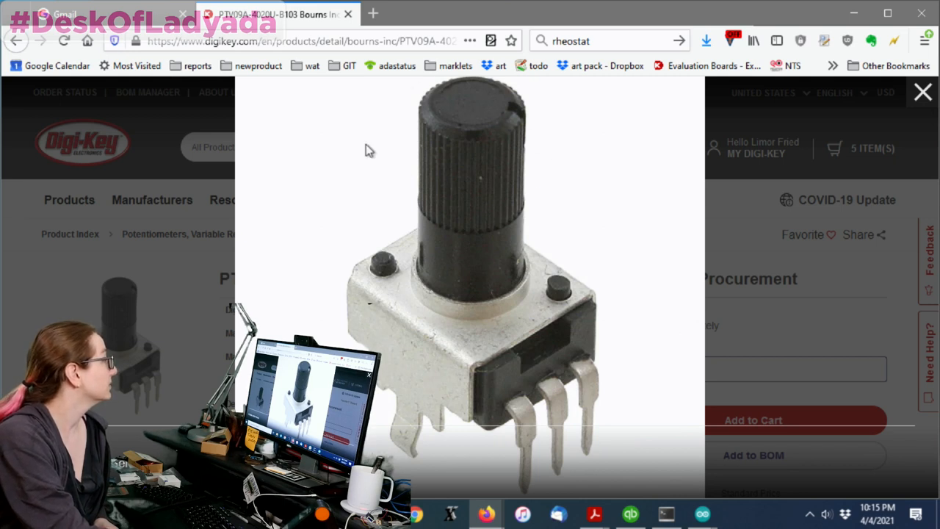
{"action": "mouse_move", "coordinate": [804, 136]}
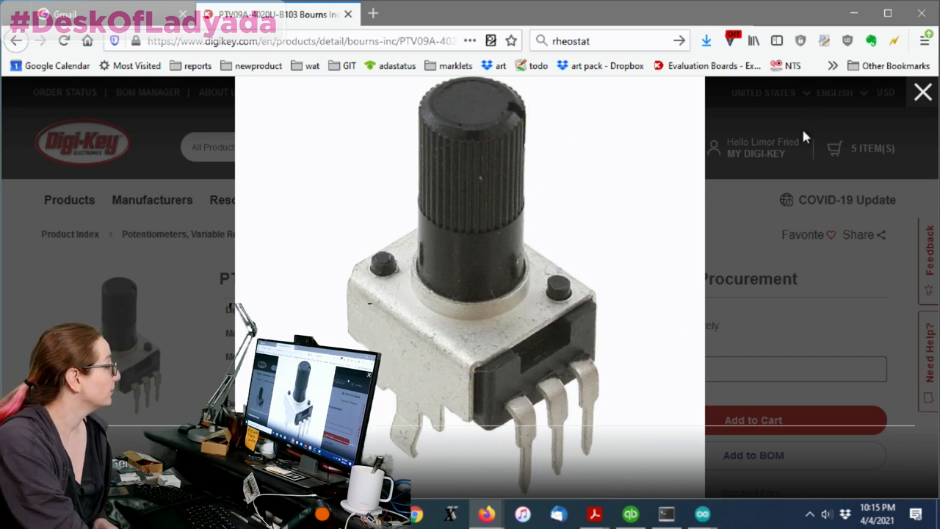
{"action": "mouse_move", "coordinate": [822, 121]}
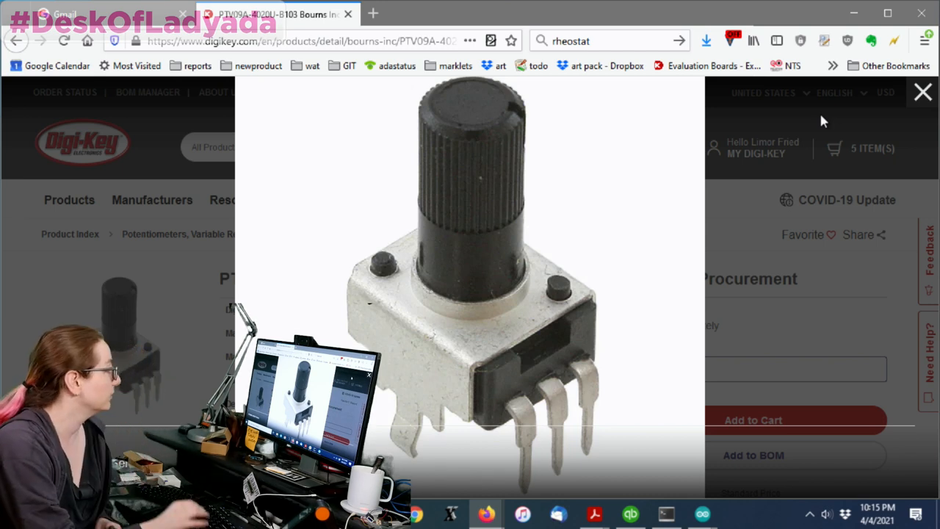
{"action": "mouse_move", "coordinate": [833, 92]}
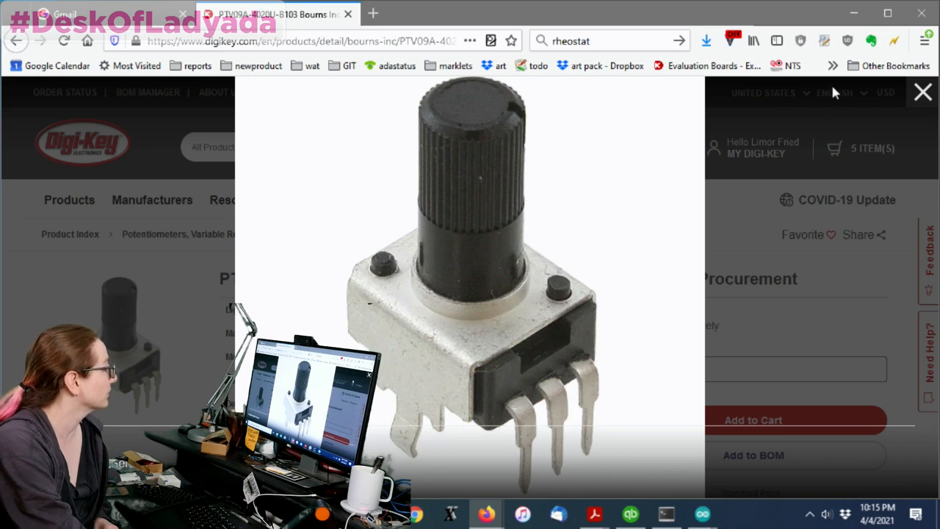
{"action": "left_click", "coordinate": [922, 92]}
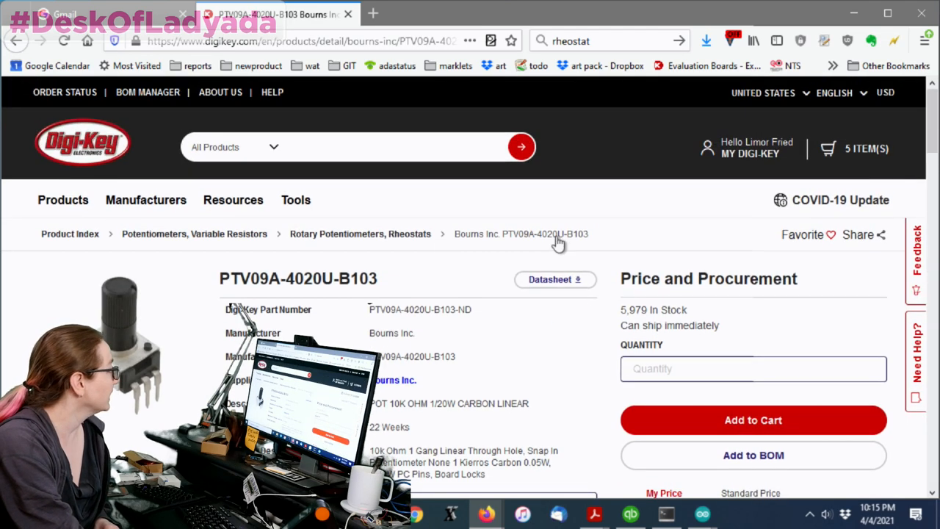
{"action": "scroll", "scroll_direction": "down", "scroll_amount": 3}
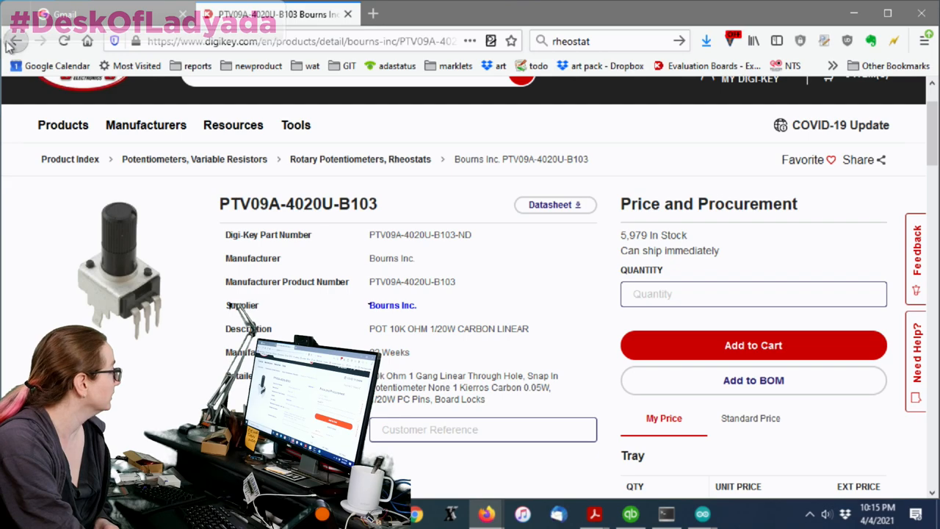
{"action": "left_click", "coordinate": [14, 40]}
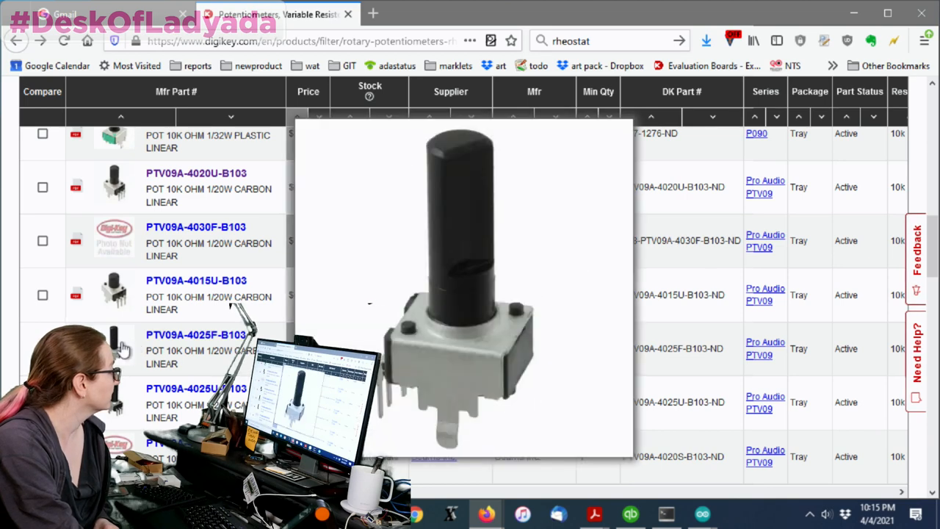
{"action": "left_click", "coordinate": [196, 334]}
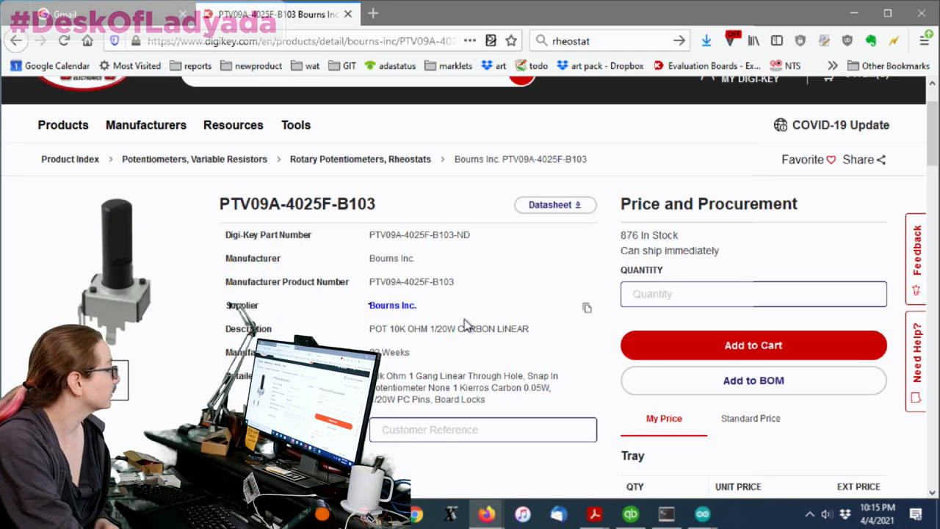
{"action": "mouse_move", "coordinate": [767, 411]}
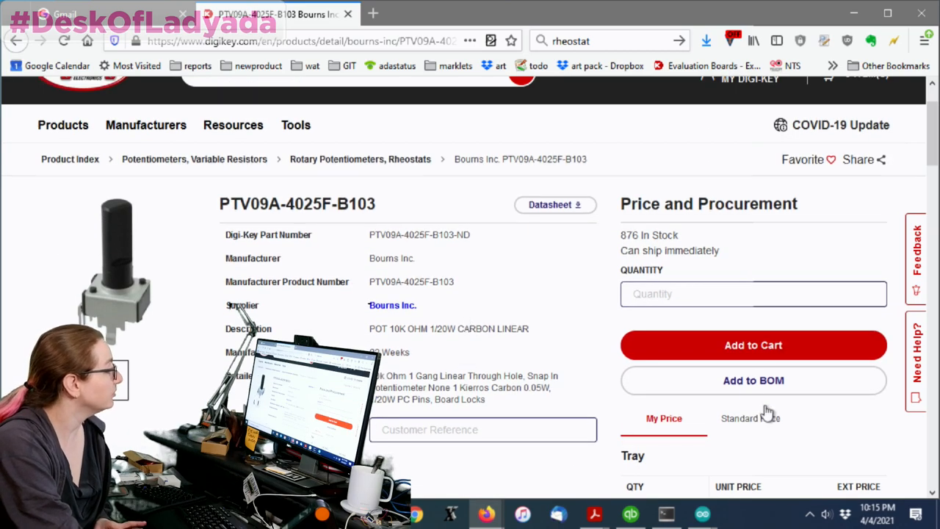
{"action": "scroll", "scroll_direction": "down", "scroll_amount": 3}
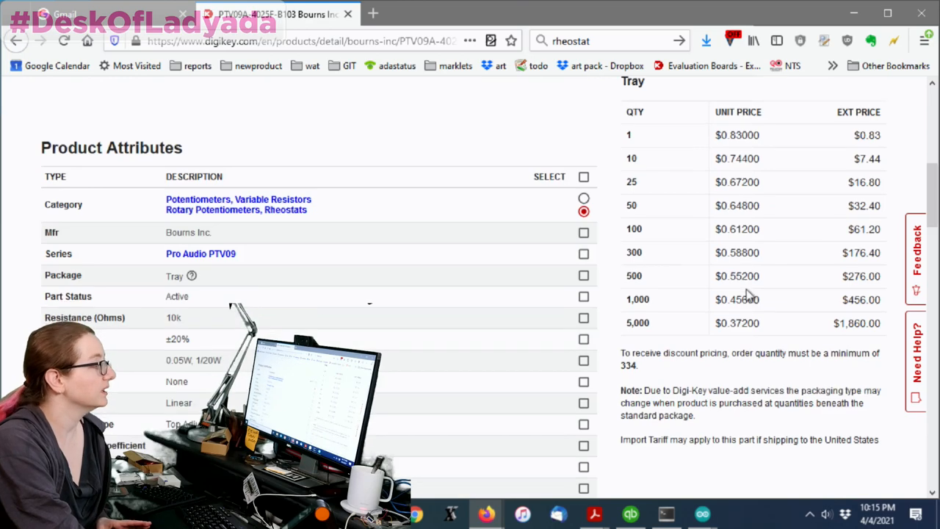
{"action": "scroll", "scroll_direction": "up", "scroll_amount": 3}
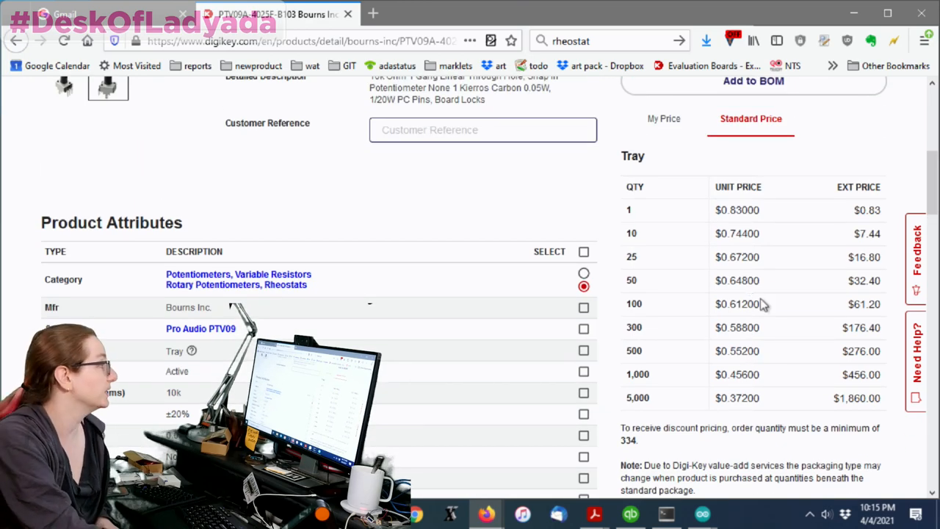
{"action": "scroll", "scroll_direction": "up", "scroll_amount": 3}
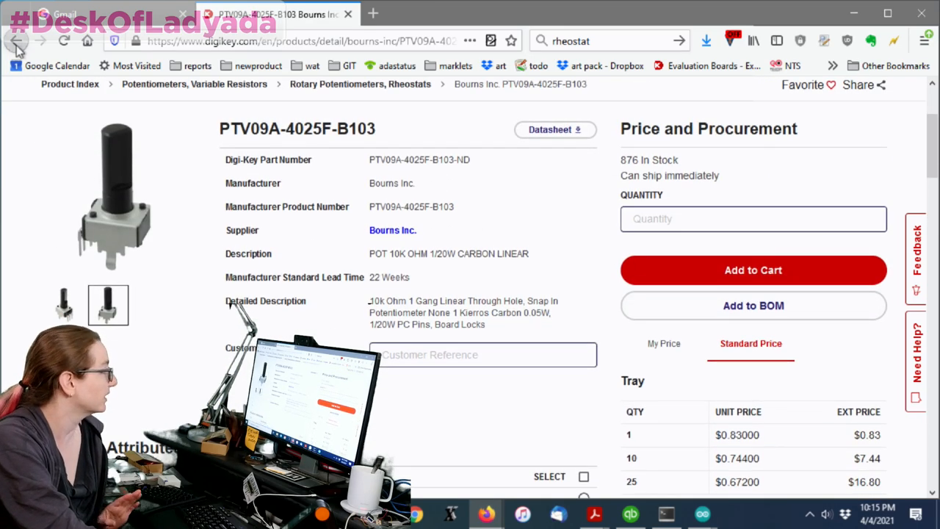
{"action": "left_click", "coordinate": [16, 40]}
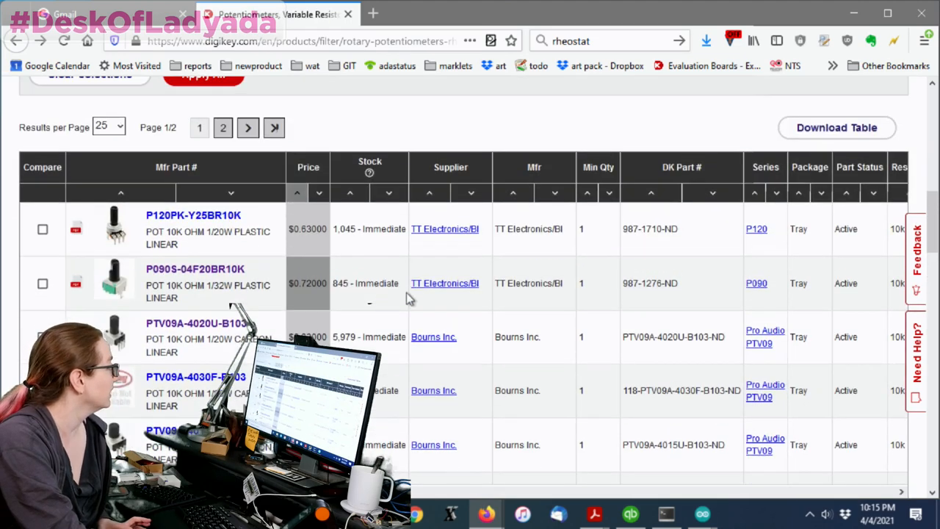
{"action": "mouse_move", "coordinate": [237, 228]}
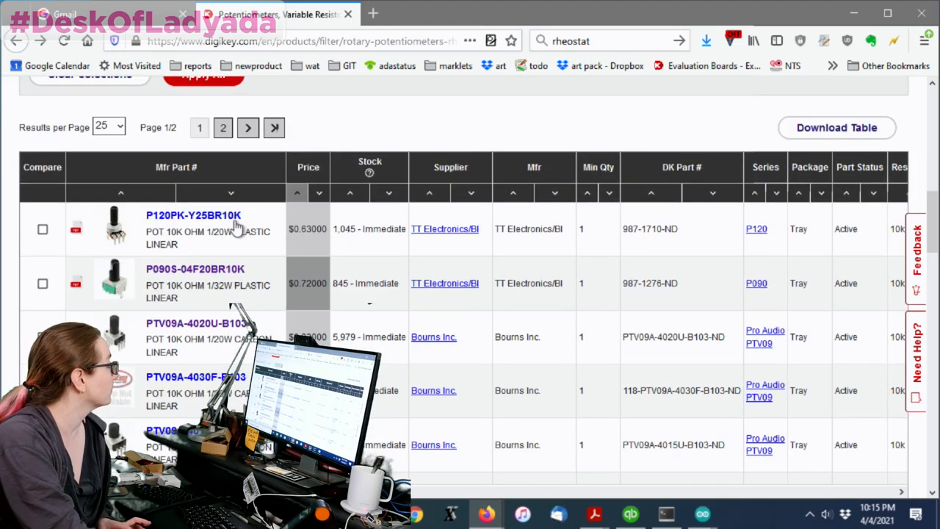
{"action": "mouse_move", "coordinate": [232, 328]}
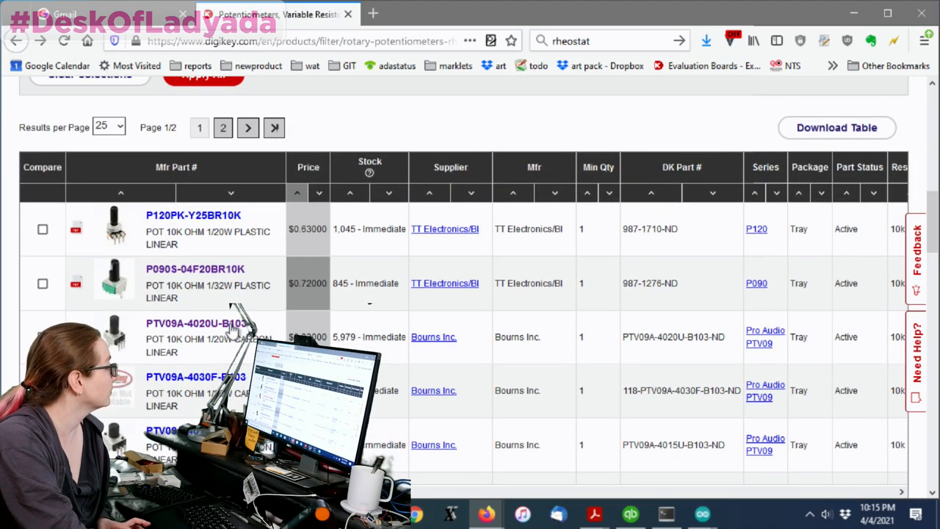
Reopen the PTV09A-4020U-B103 page and select its 10K carbon linear description
{"action": "left_click", "coordinate": [196, 323]}
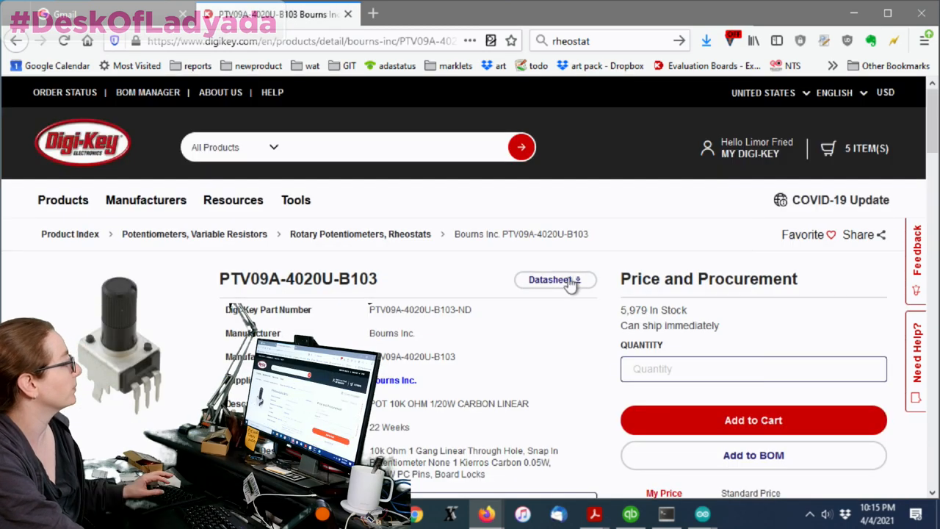
{"action": "scroll", "scroll_direction": "down", "scroll_amount": 3}
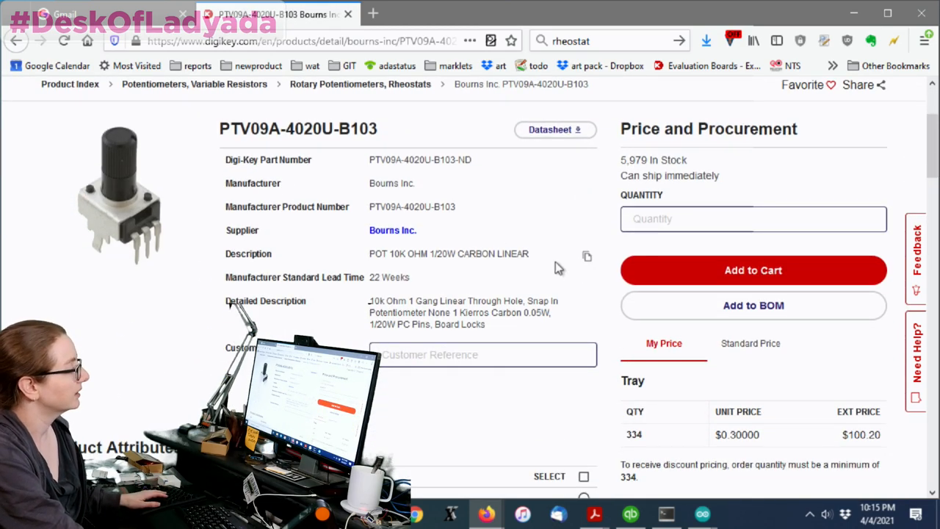
{"action": "scroll", "scroll_direction": "up", "scroll_amount": 3}
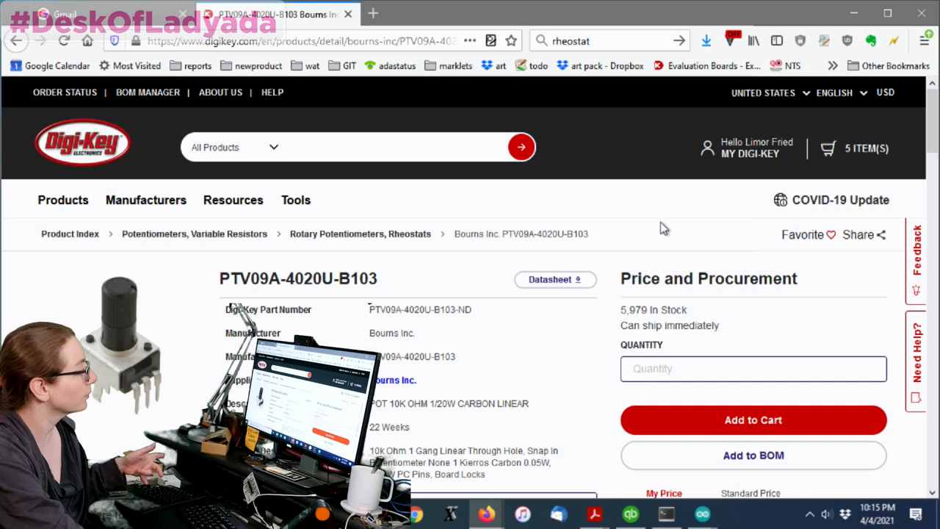
{"action": "scroll", "scroll_direction": "down", "scroll_amount": 3}
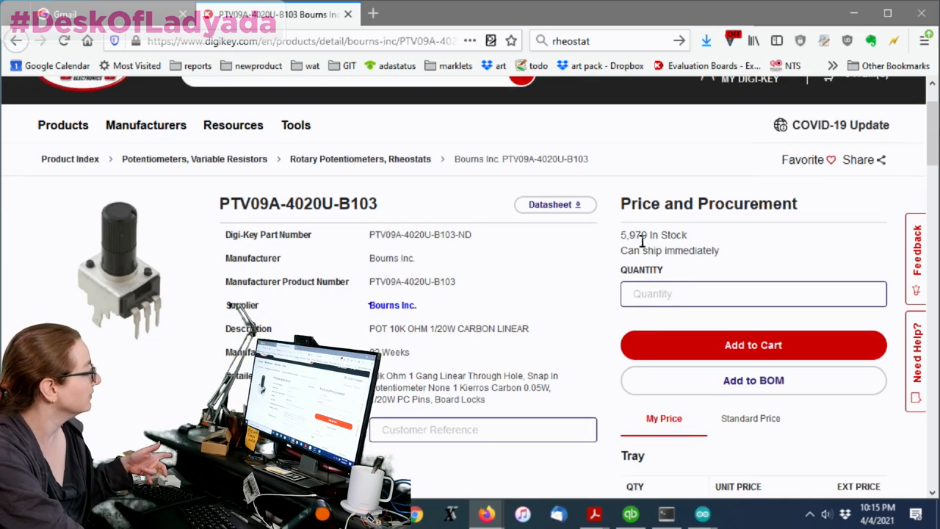
{"action": "double_click", "coordinate": [448, 328]}
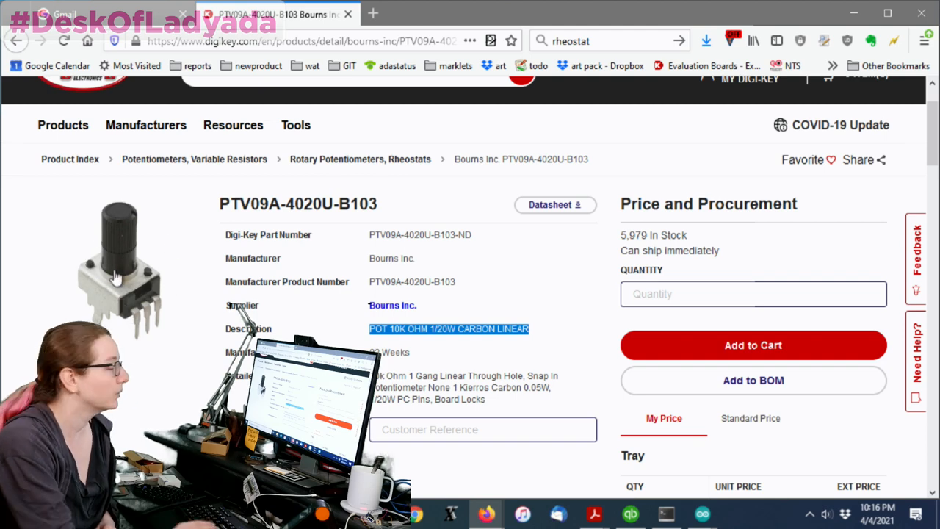
{"action": "mouse_move", "coordinate": [196, 209]}
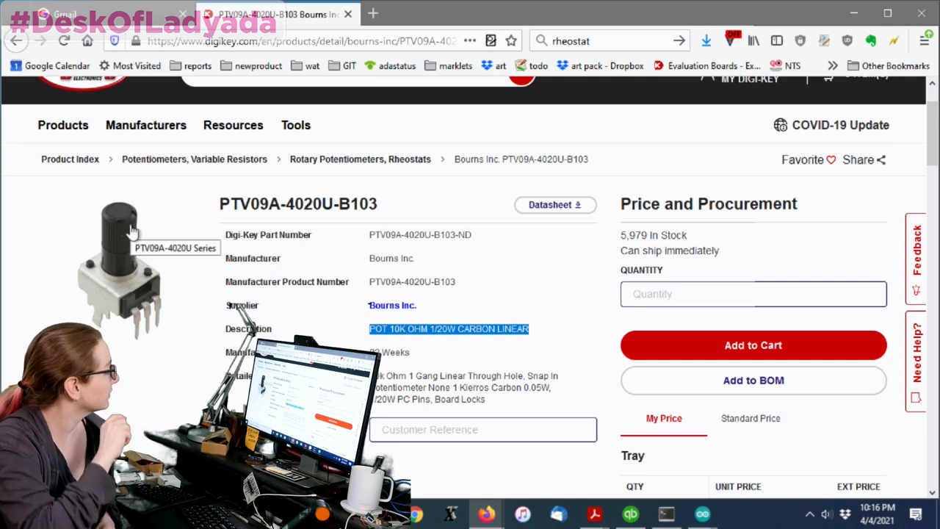
{"action": "mouse_move", "coordinate": [510, 264]}
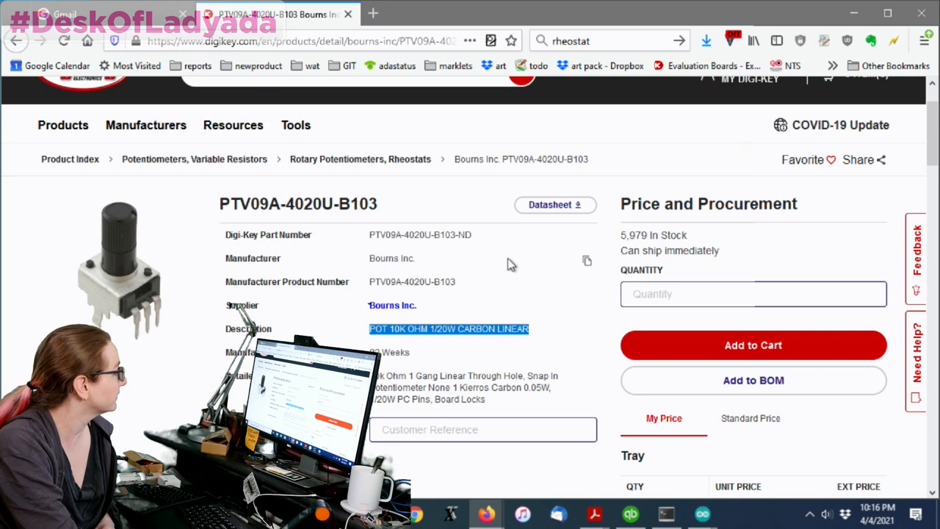